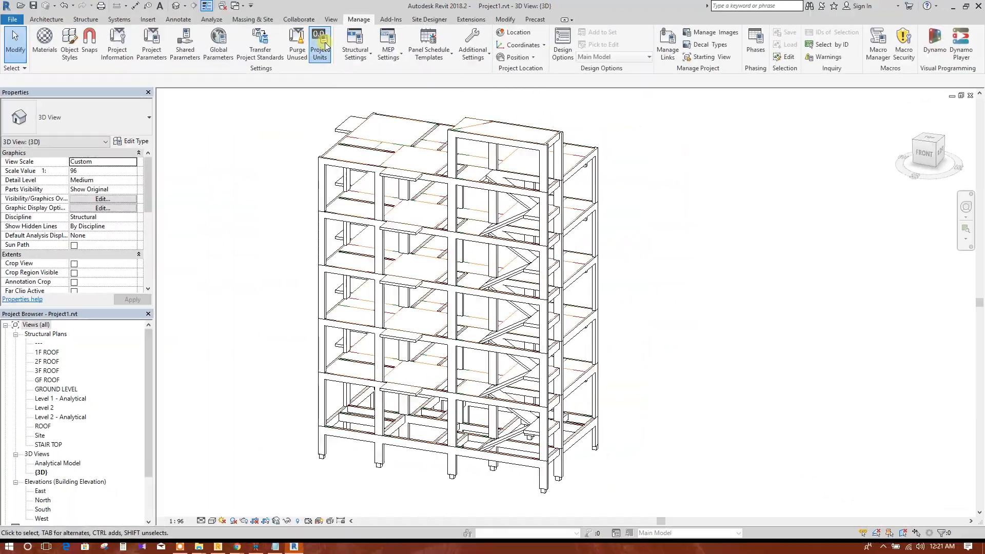
Step: Show the Project Units list for the Structural discipline and scroll through its formats
click(320, 41)
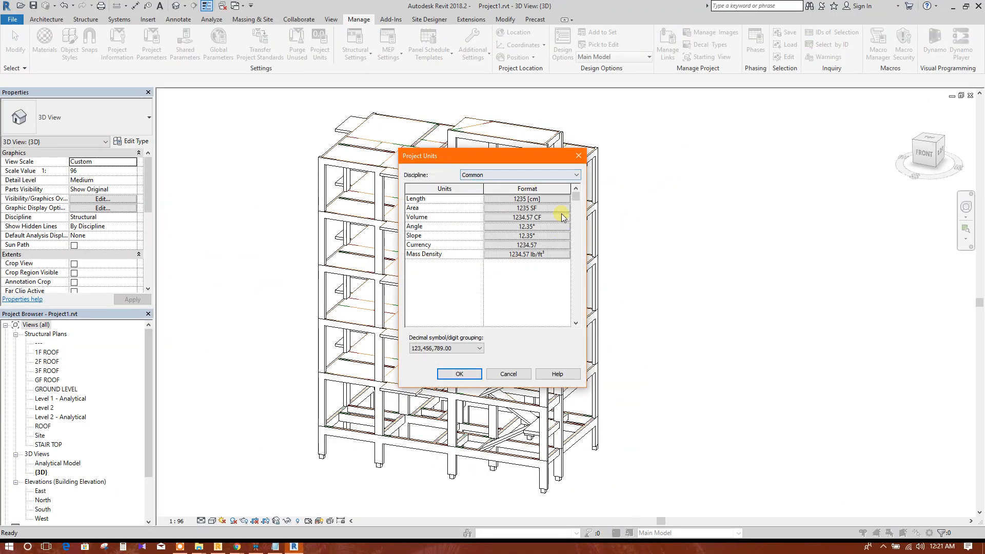
mouse_move(537, 259)
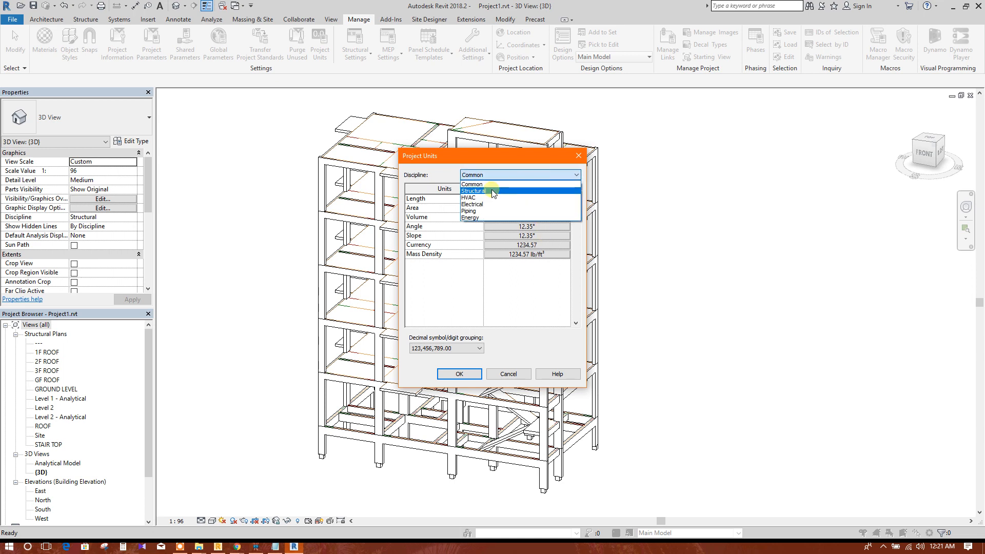
click(473, 191)
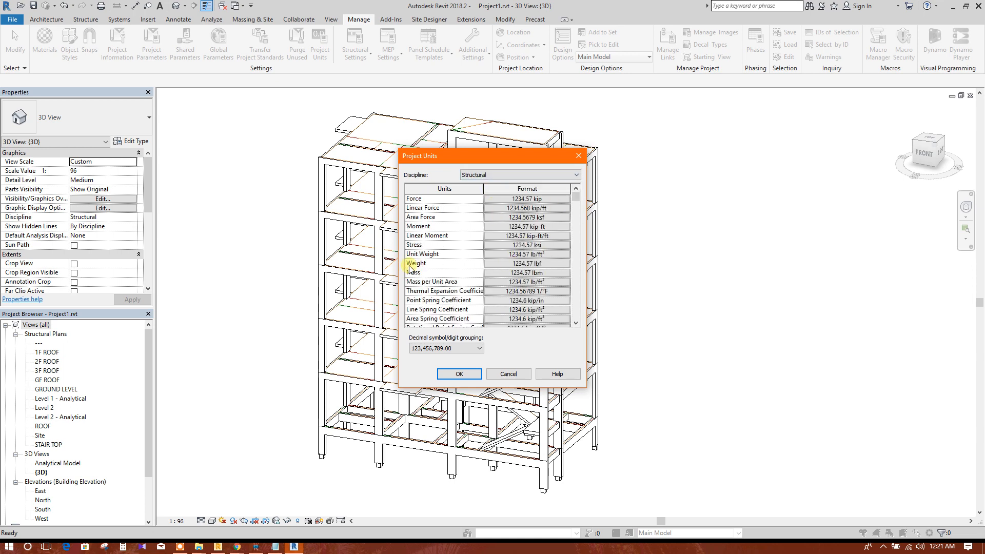
scroll(down, 3)
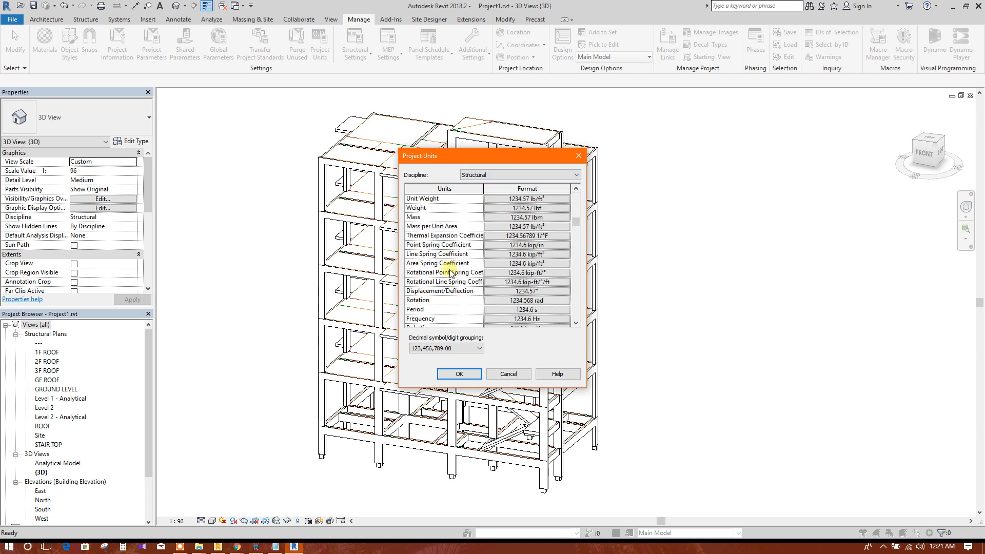
scroll(down, 3)
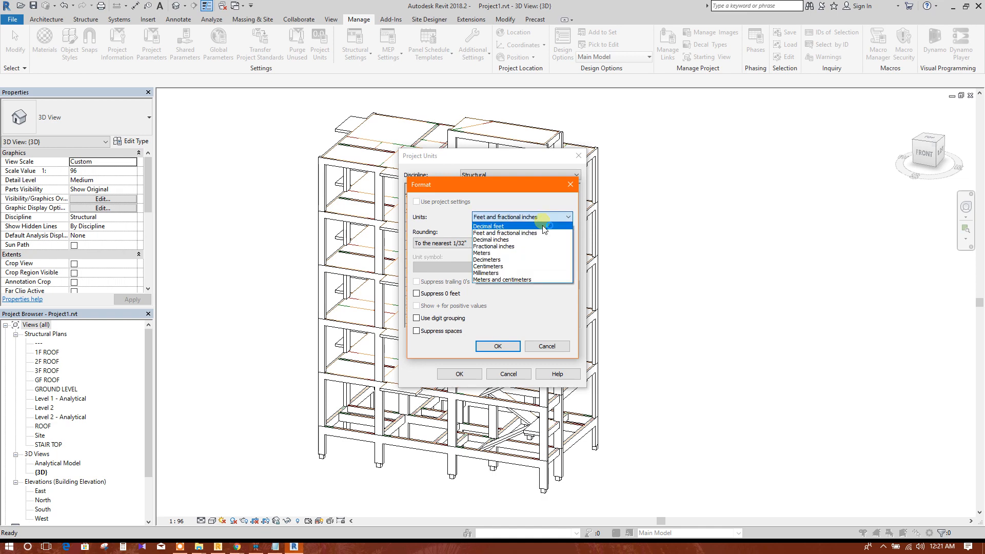
Step: Set reinforcement length to meters, area to cm² and area per unit length to cm²/m
click(482, 252)
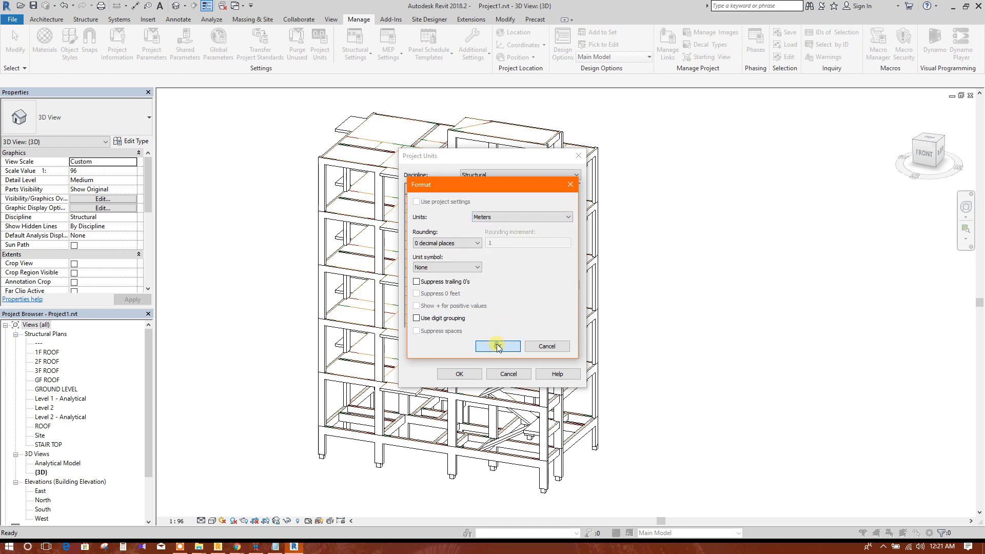
click(497, 347)
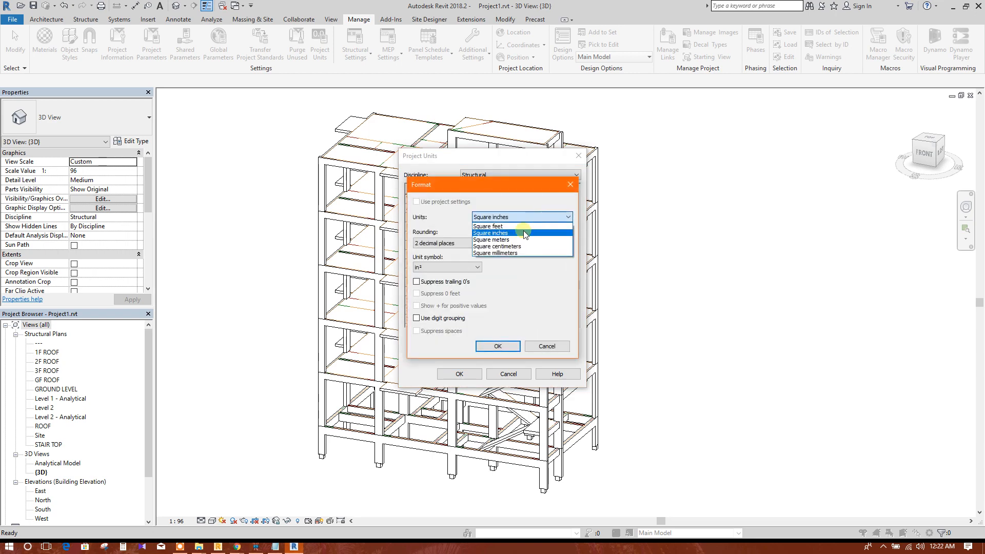
click(497, 247)
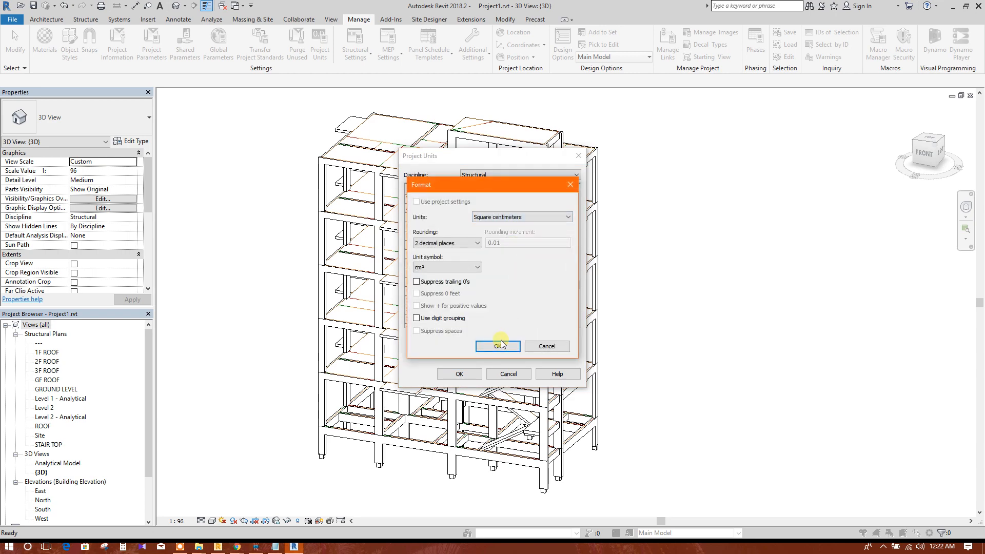
click(498, 347)
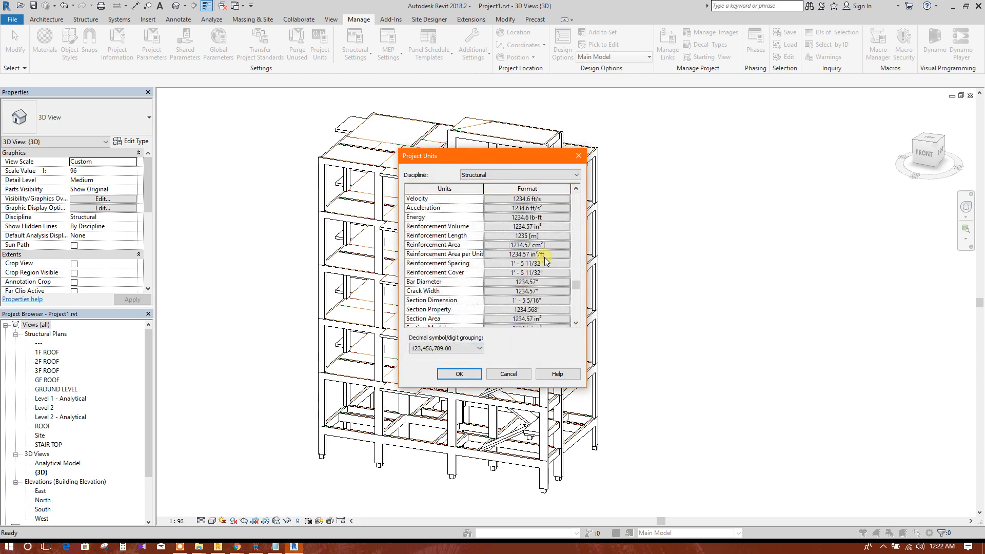
click(526, 255)
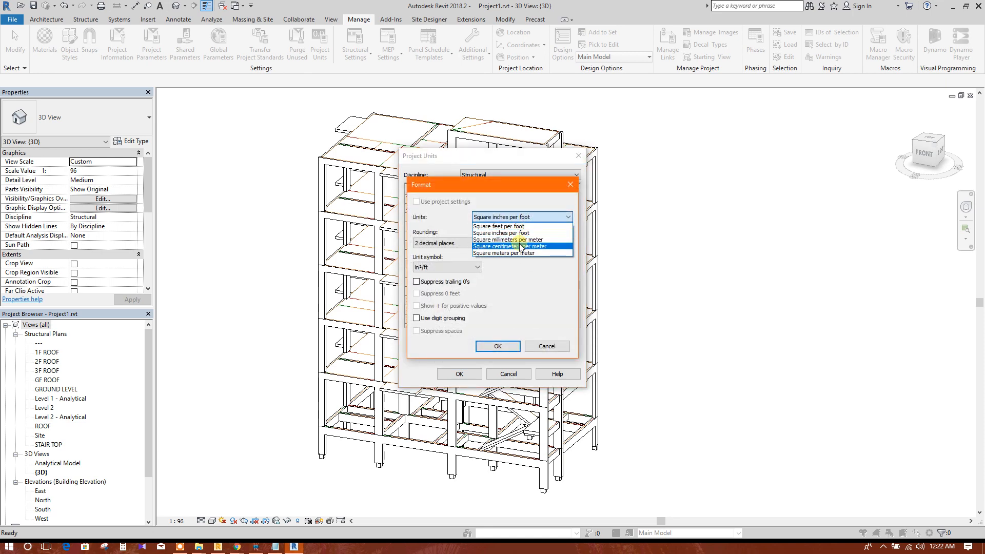
click(515, 246)
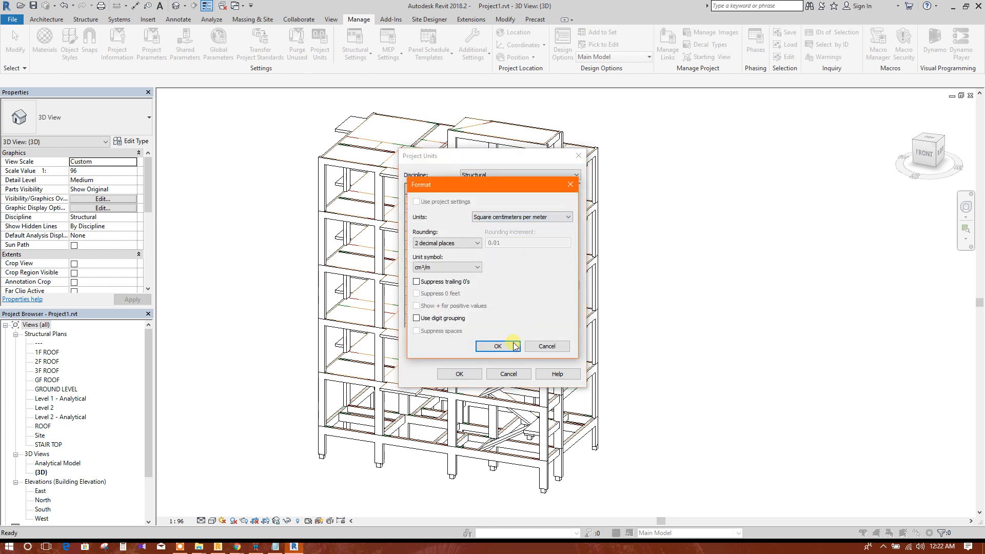
click(499, 346)
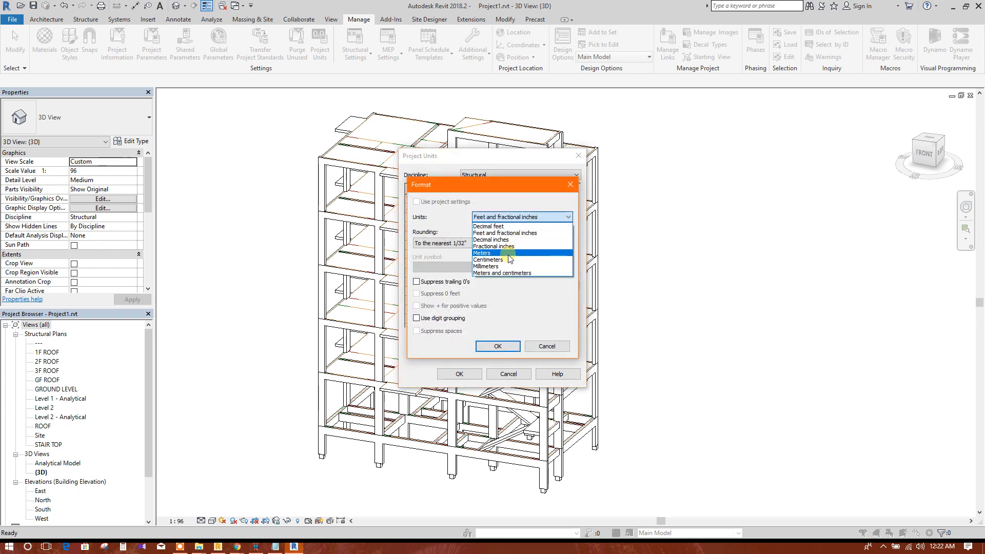
Step: Set reinforcement spacing to cm, bar diameter and section dimension to millimeters
click(487, 266)
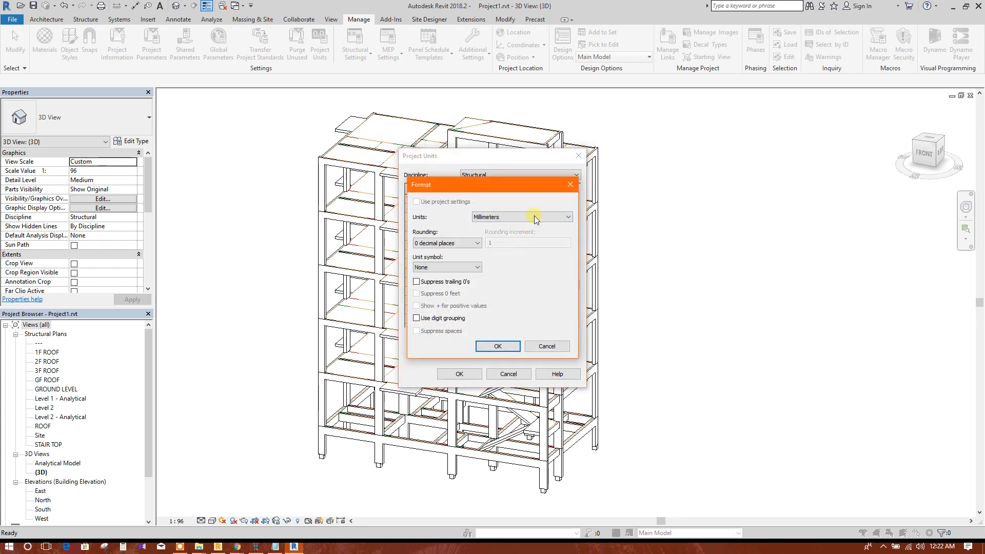
click(497, 347)
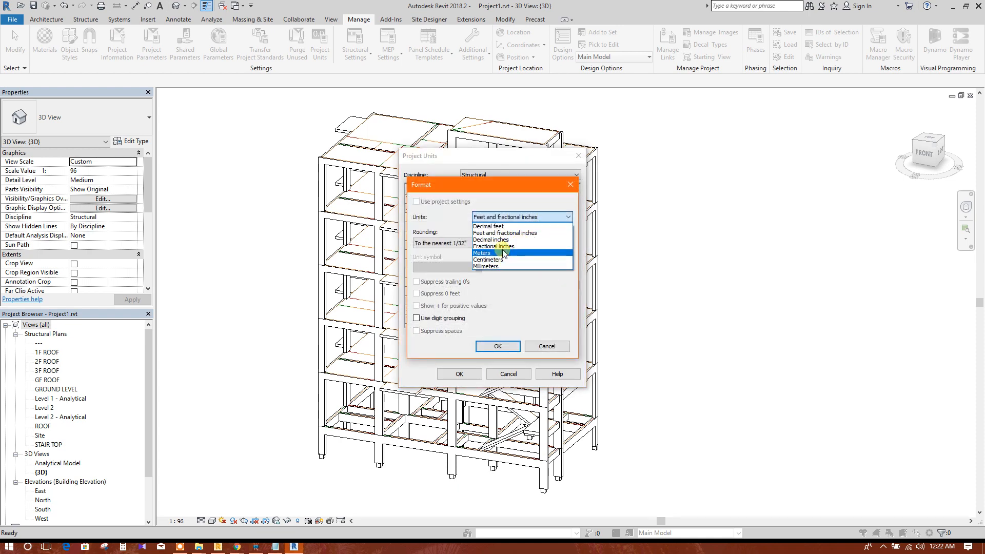
mouse_move(500, 264)
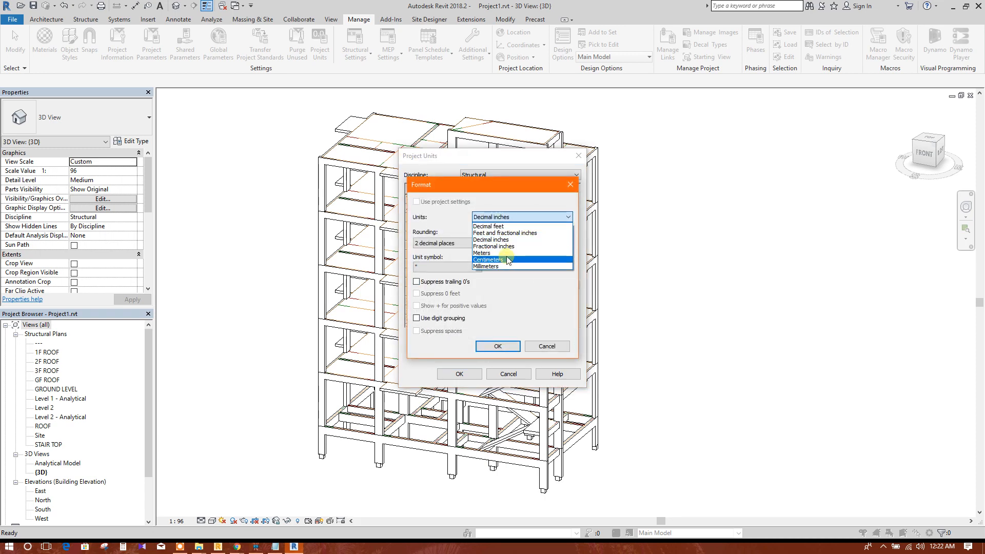
click(489, 259)
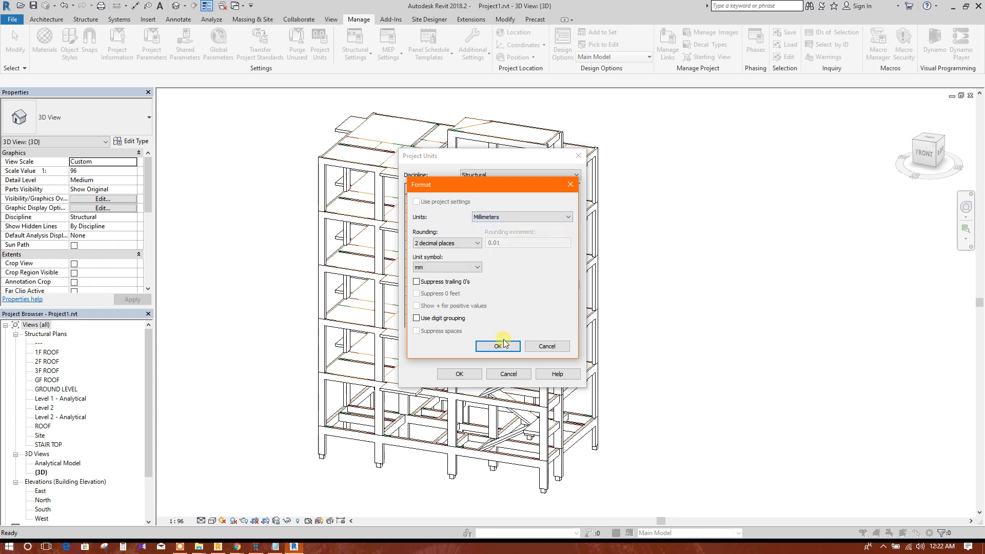
click(498, 347)
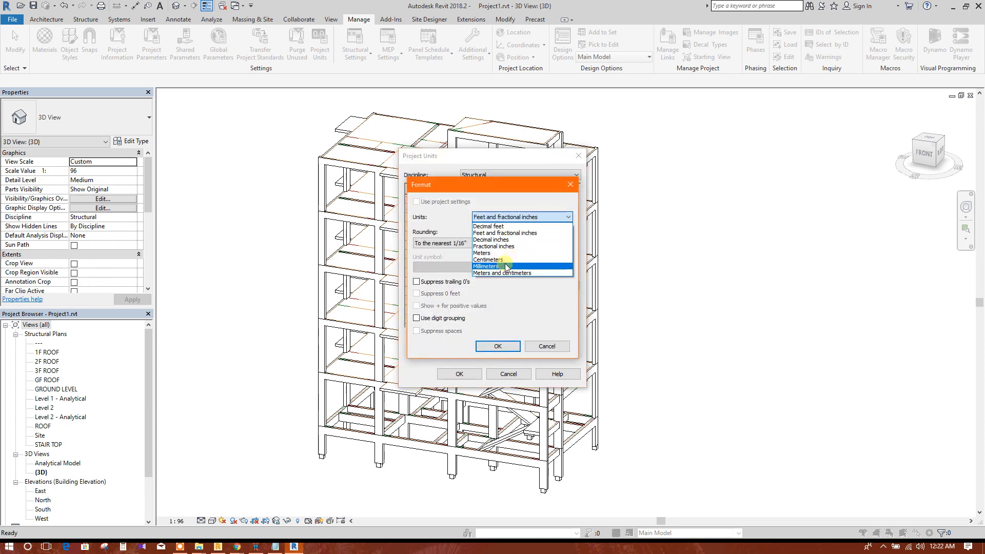
click(497, 347)
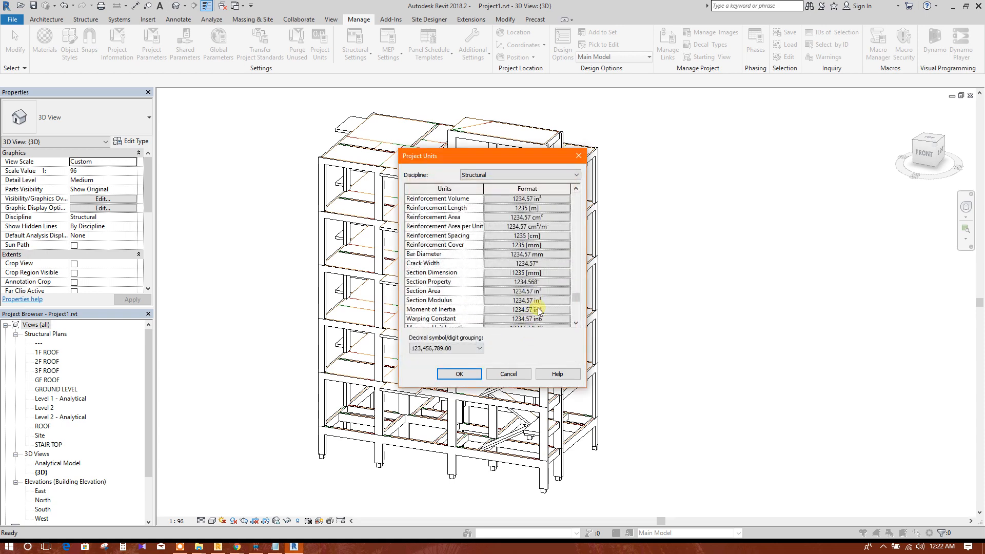
Step: Review the remaining Structural formats and apply all the project unit changes
scroll(down, 3)
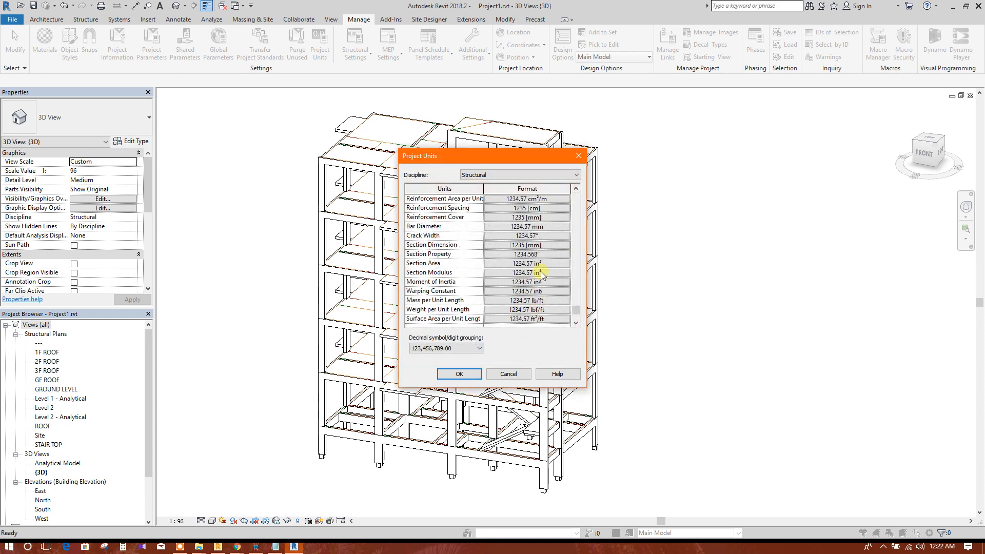
click(526, 245)
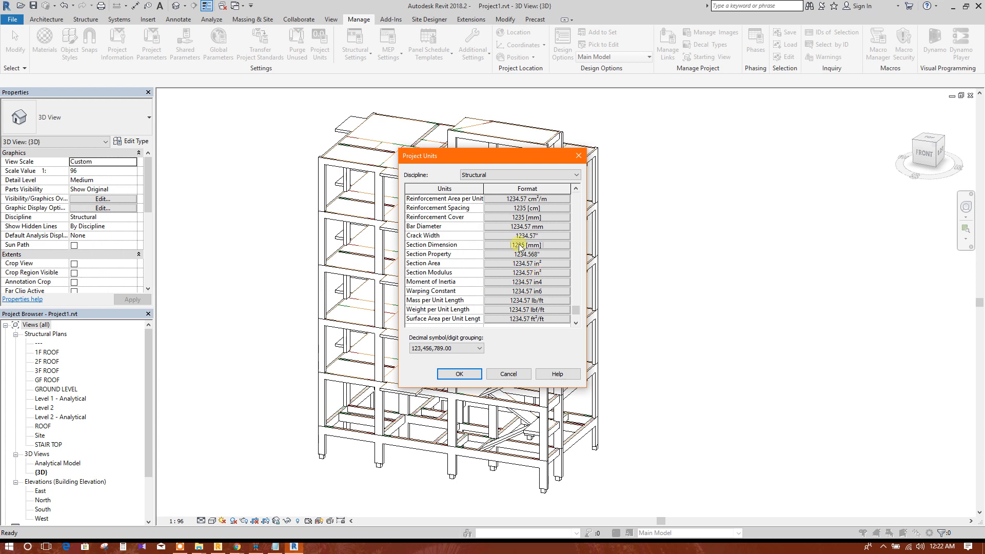
drag(491, 155, 569, 153)
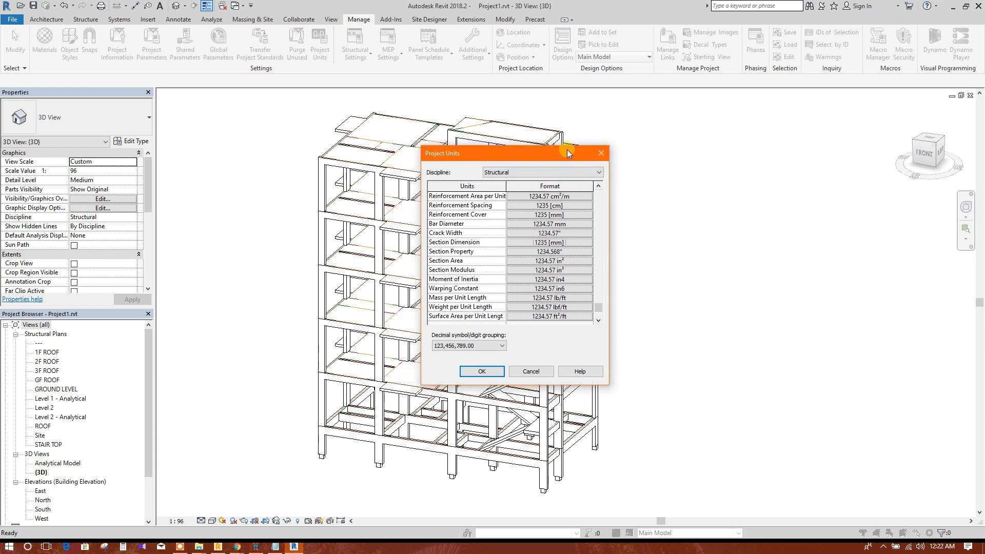
scroll(down, 3)
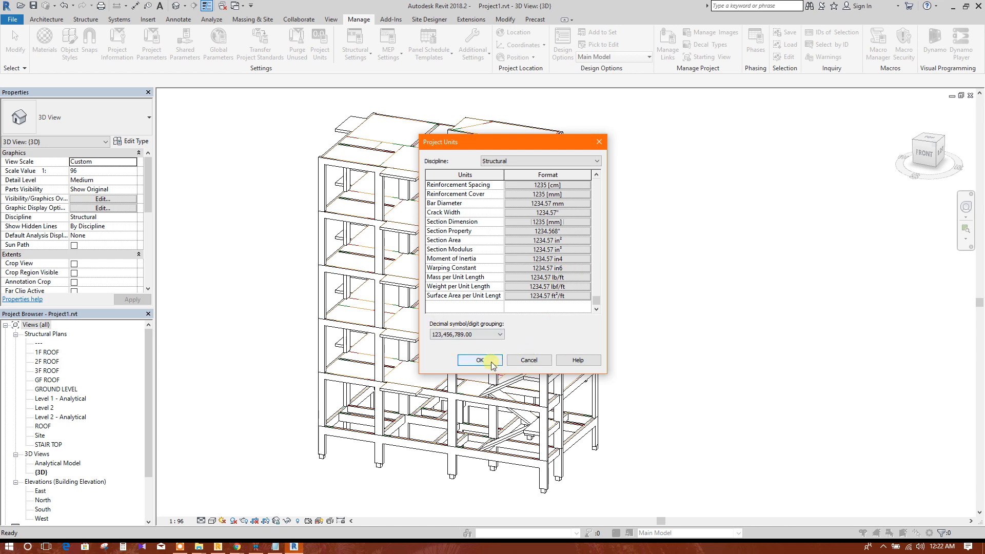
click(481, 361)
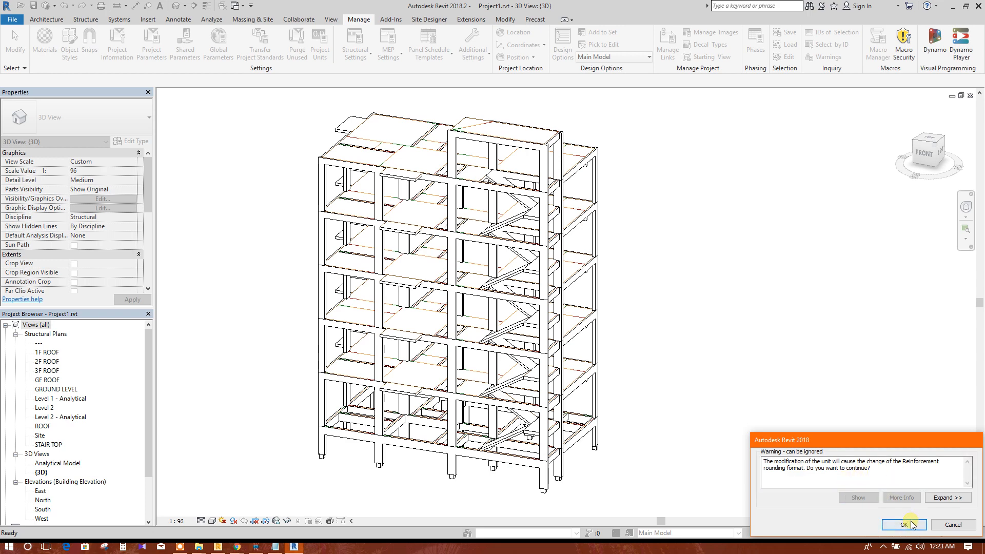
Step: Accept the rounding warning and select the 20 x 40 concrete column for reinforcement
click(904, 524)
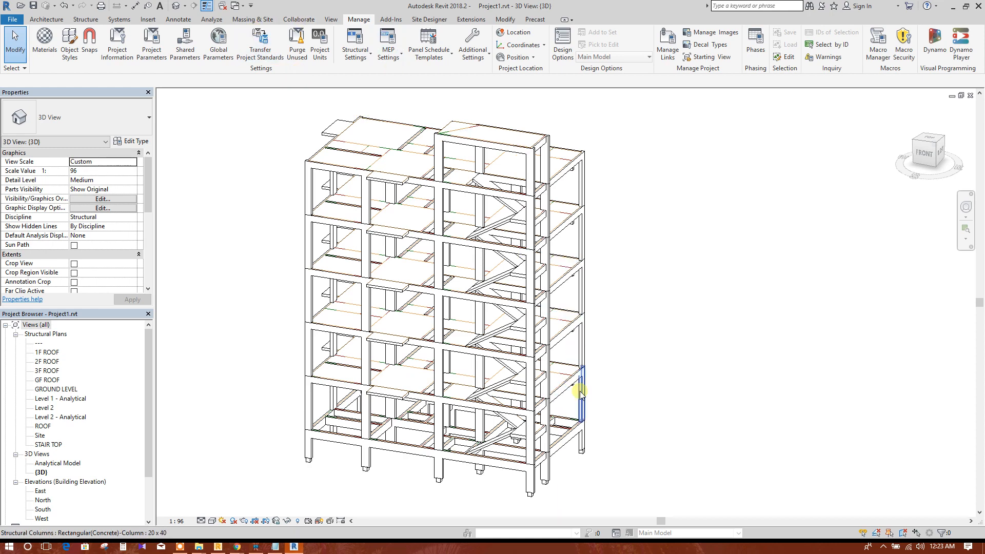
click(580, 396)
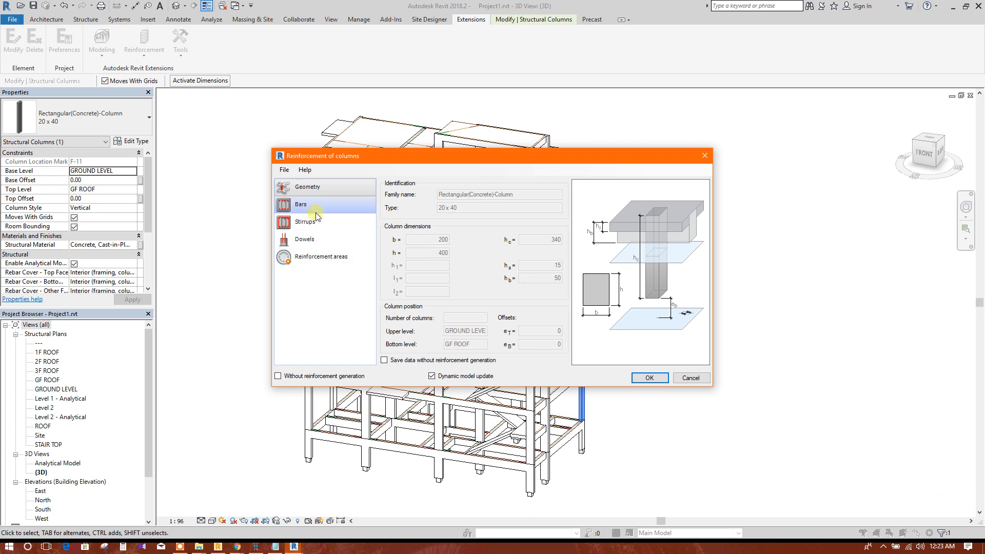
Step: Choose the longitudinal bar size on the column's Bars page
click(300, 204)
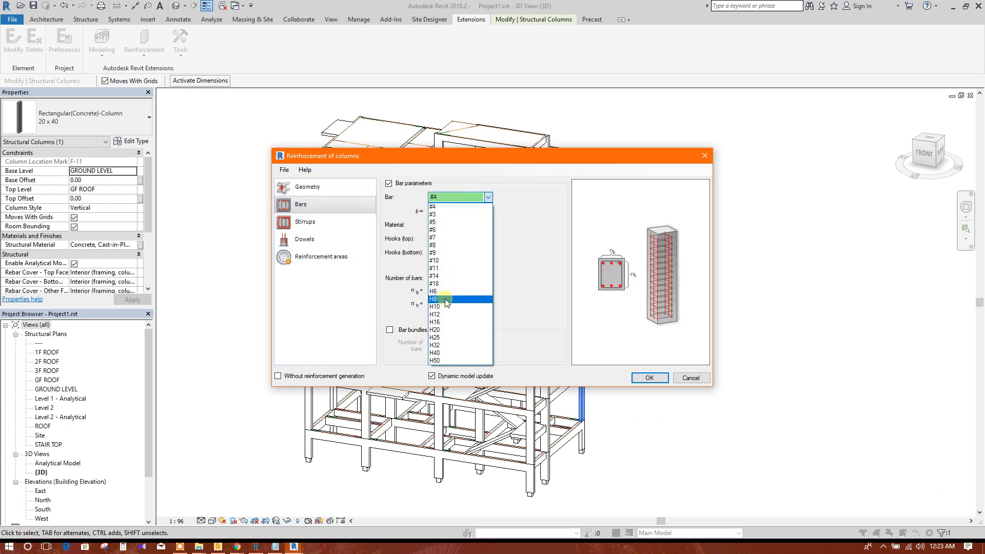
click(435, 322)
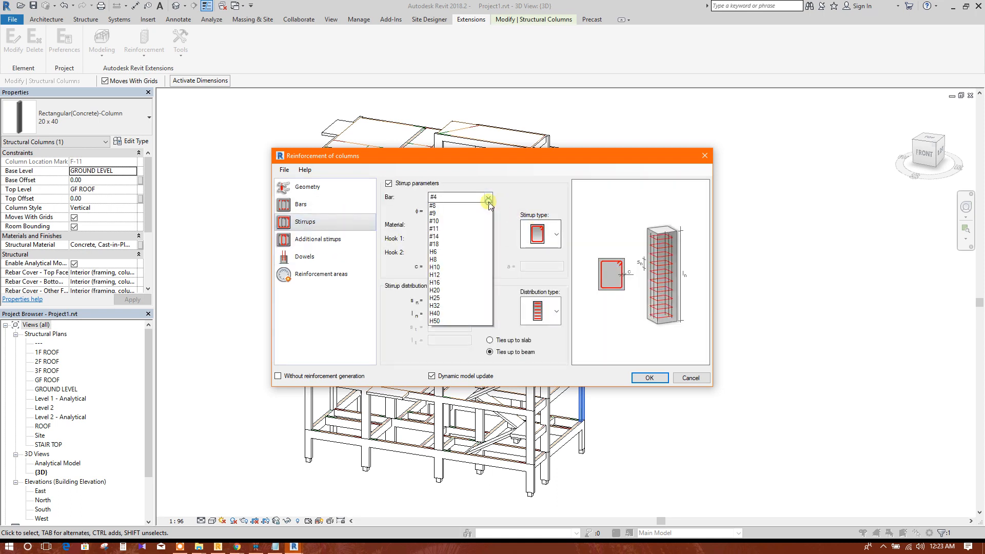
Step: Use H8 stirrups with 16 and 13 spacings and a 110 end zone length
click(434, 251)
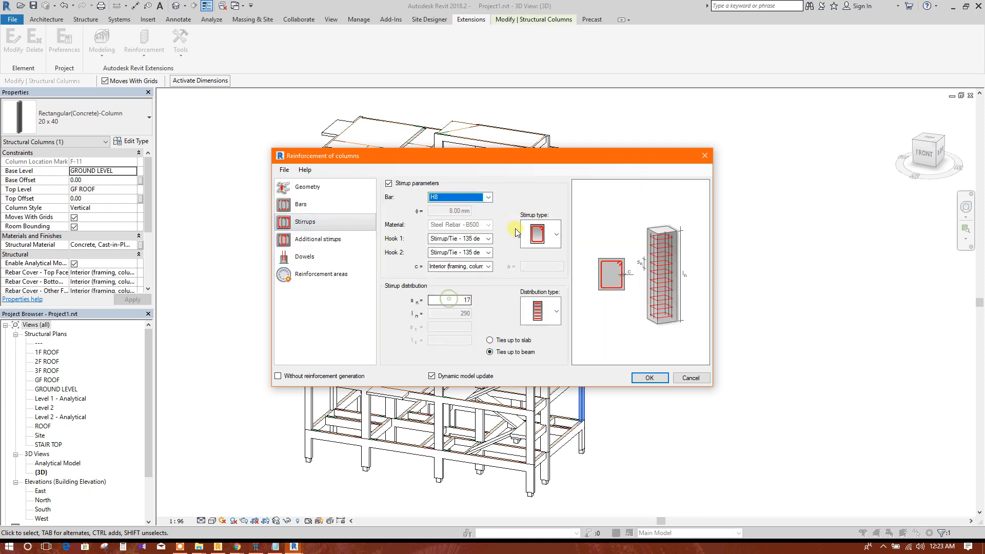
click(555, 310)
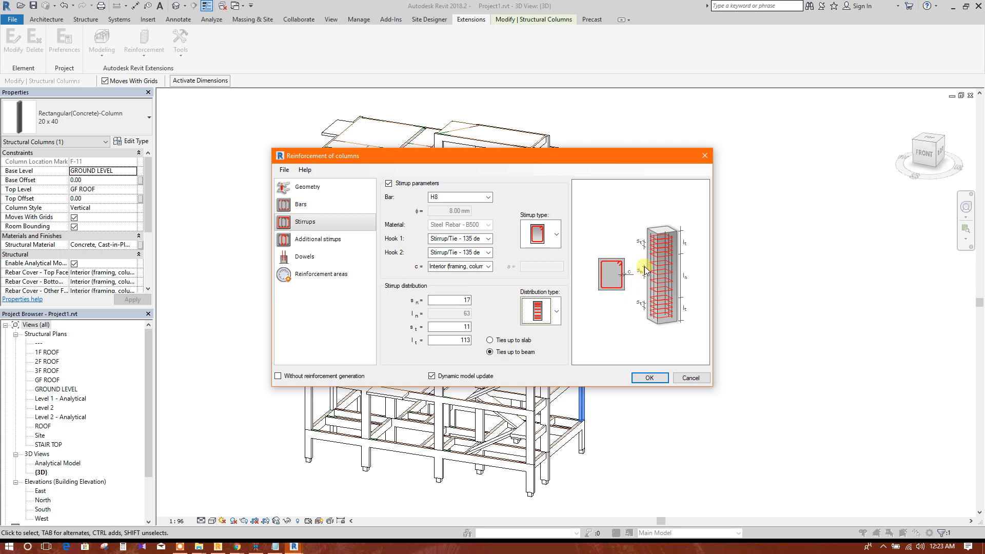
click(450, 300)
text(16)
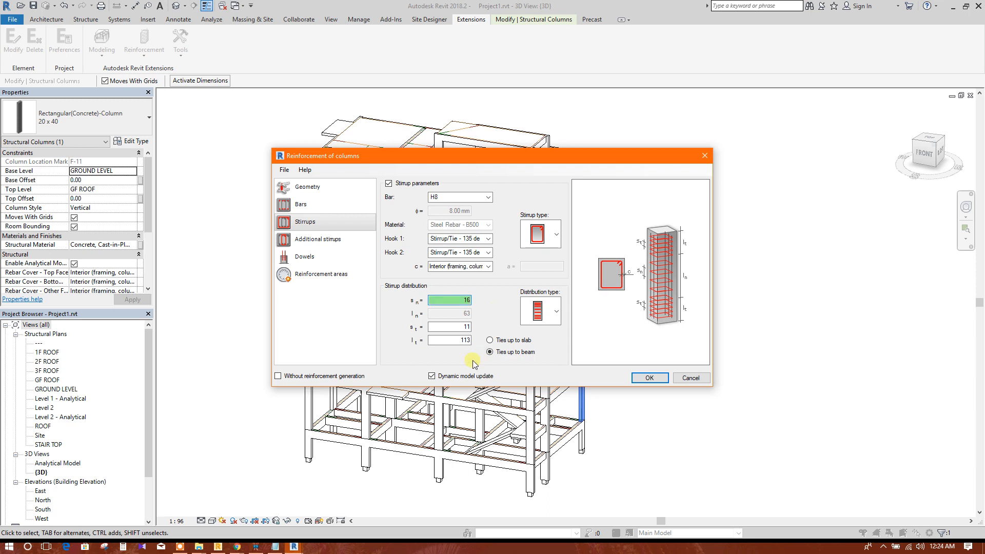
click(449, 327)
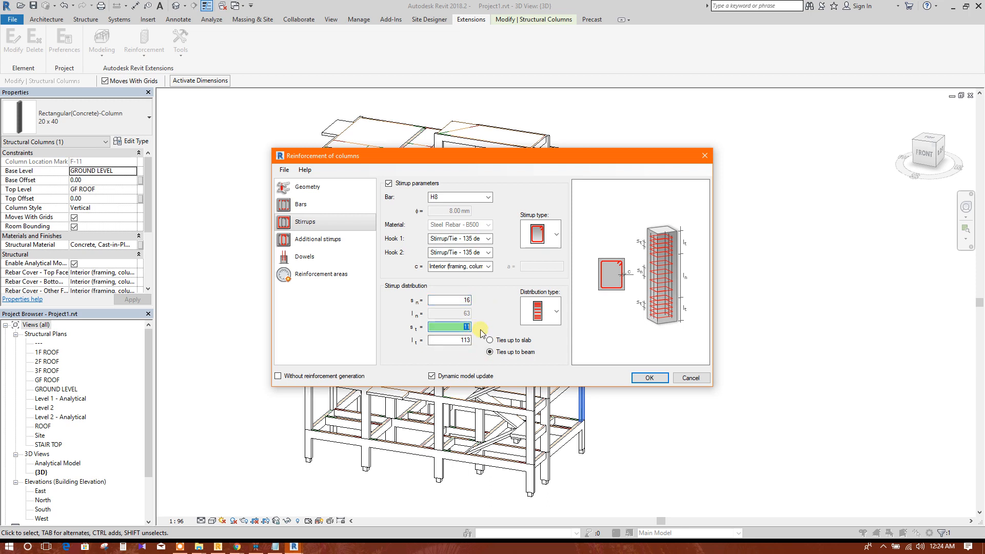
click(489, 352)
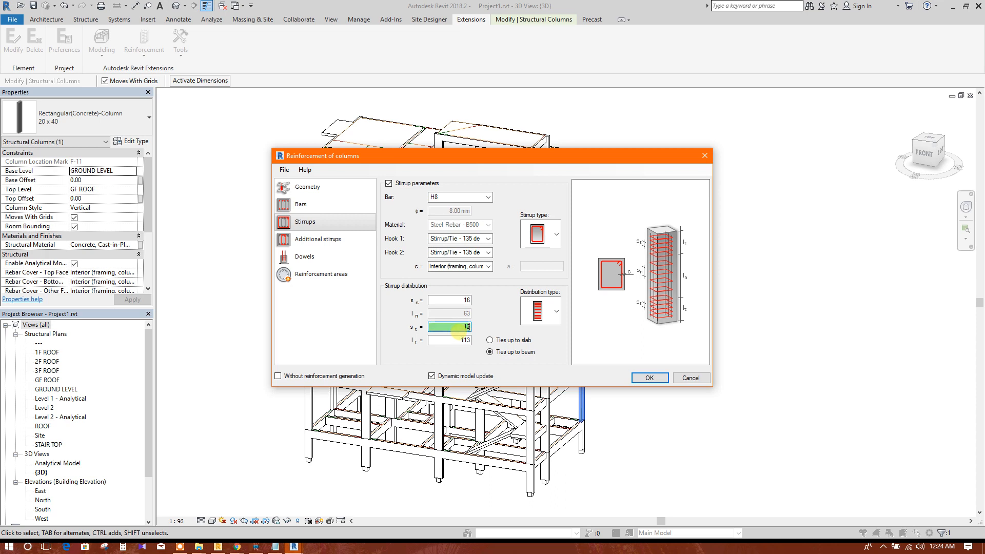
text(12.2)
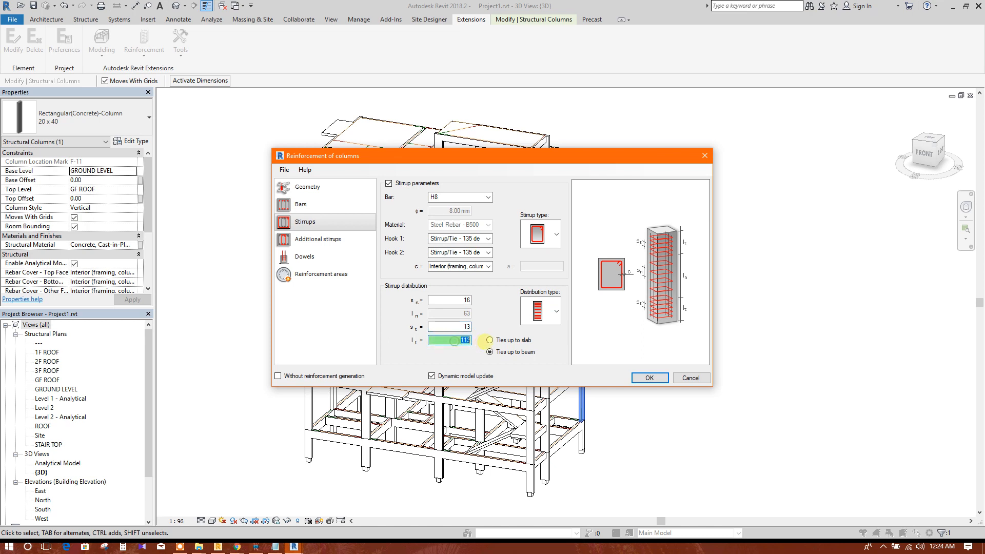
click(490, 352)
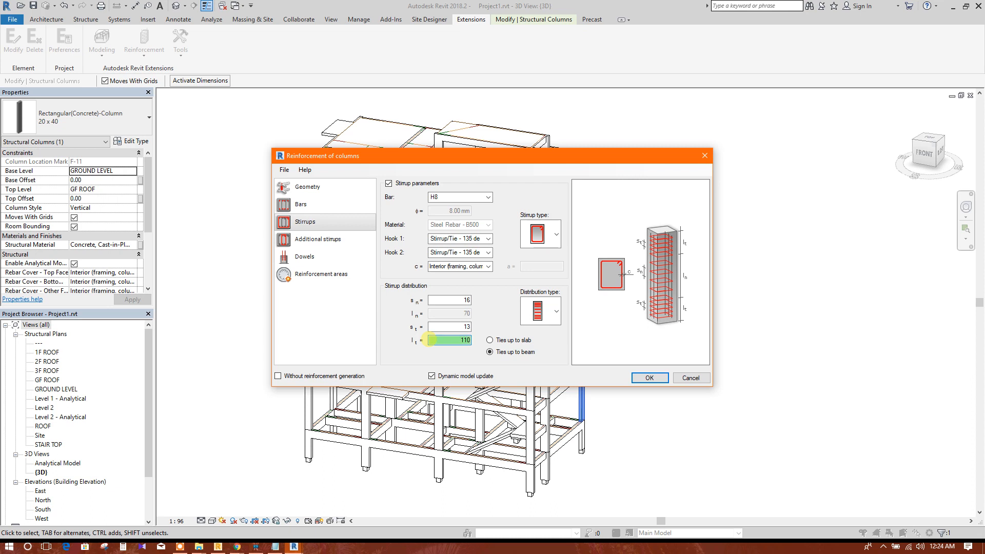
click(449, 327)
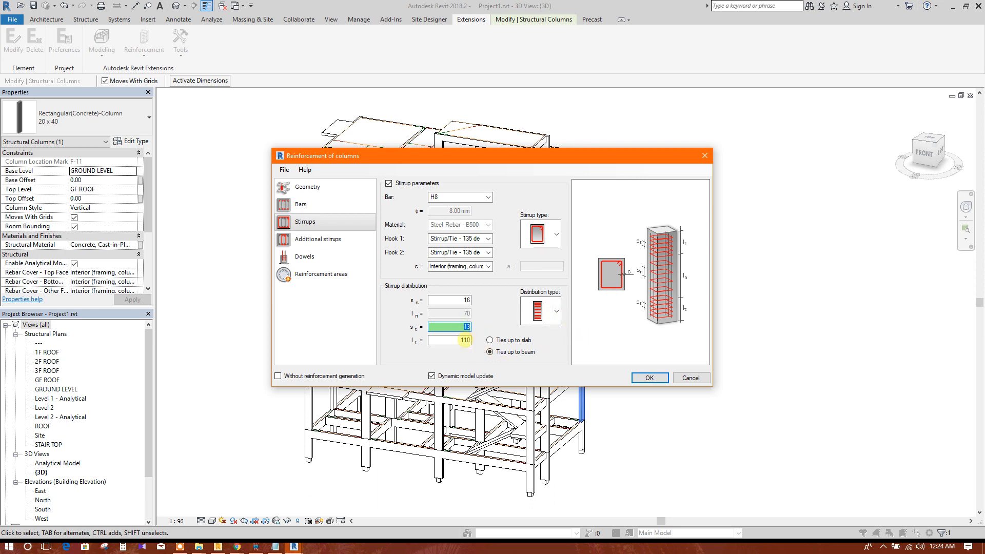
click(450, 340)
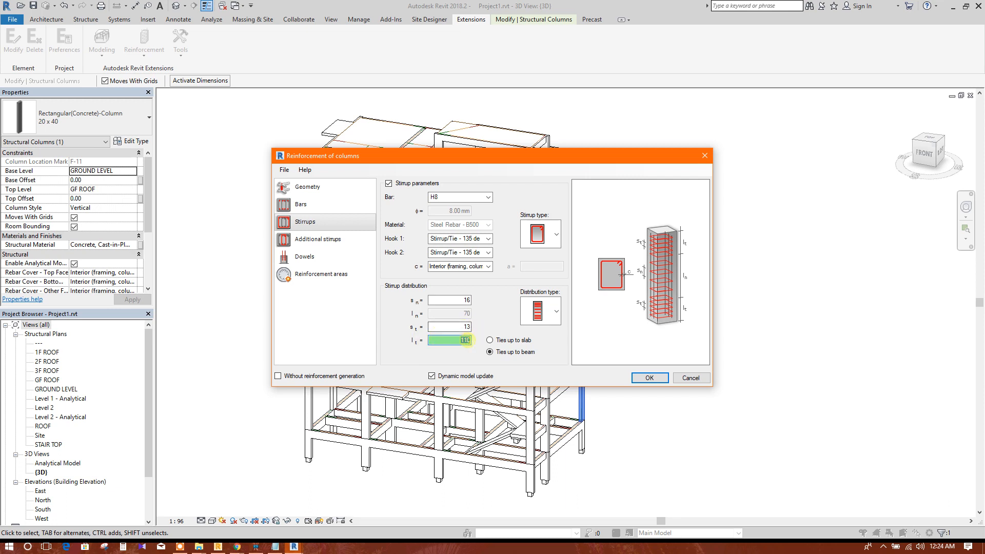
click(450, 328)
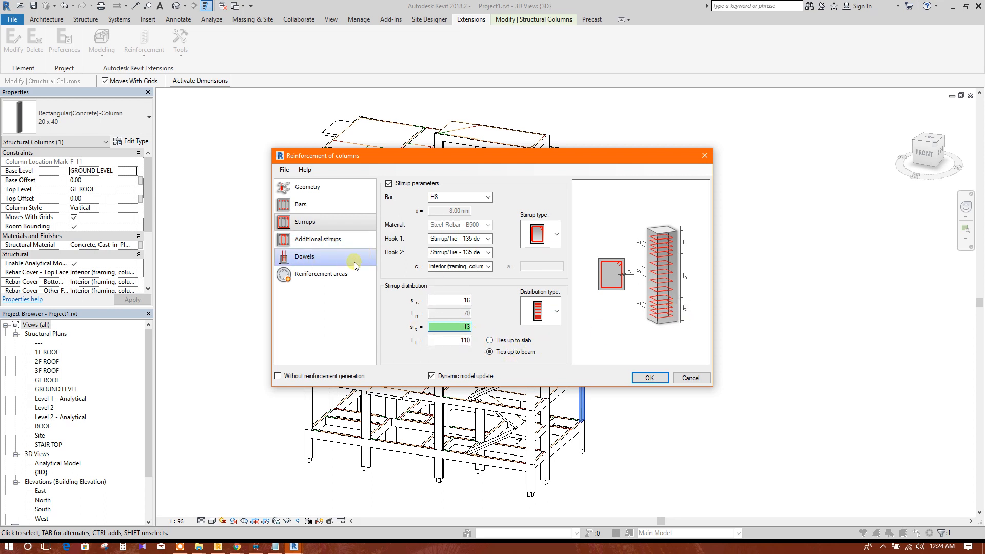
Step: Show the Additional stirrups page and choose its template with no extra stirrups defined
click(317, 240)
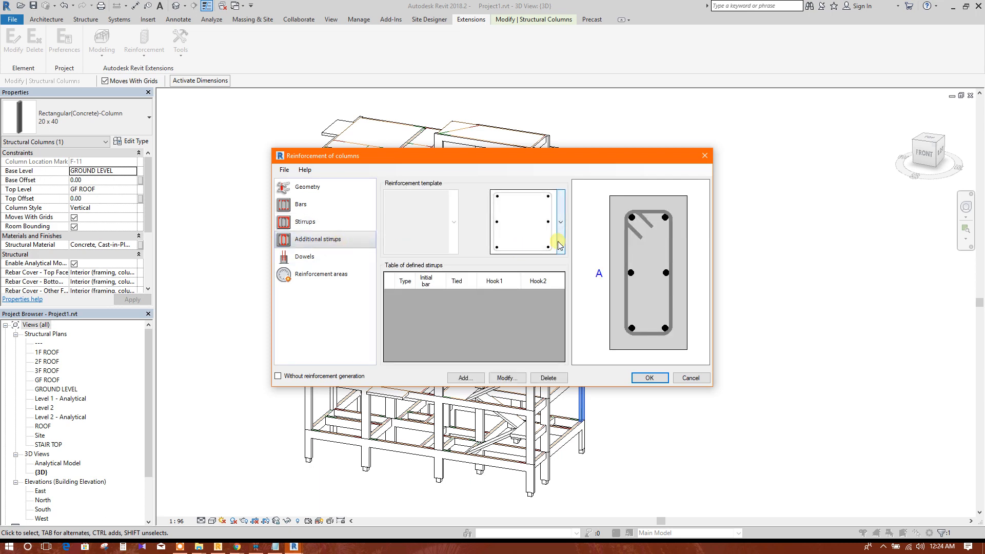
click(561, 221)
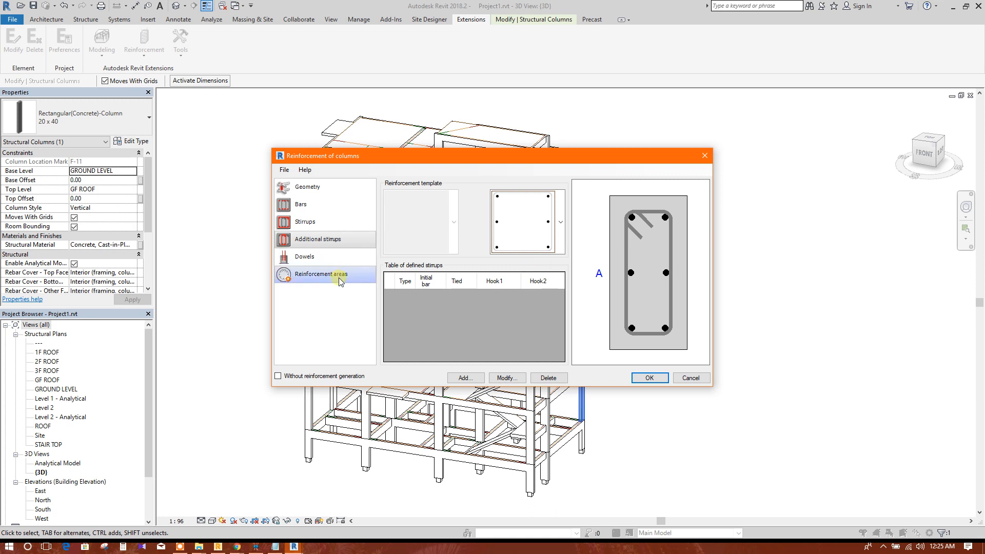
Step: Review the required reinforcement areas table and accept the column reinforcement settings
click(320, 274)
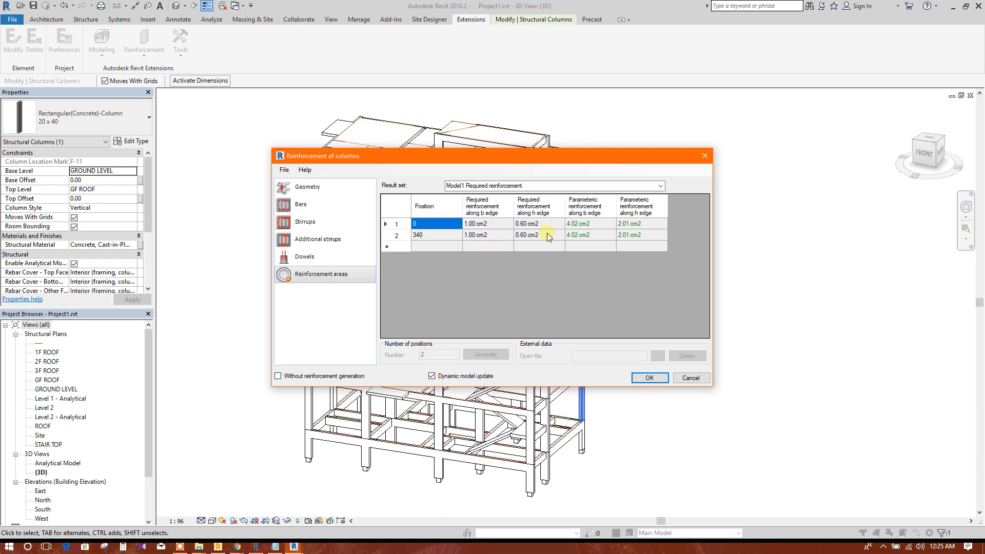
mouse_move(592, 236)
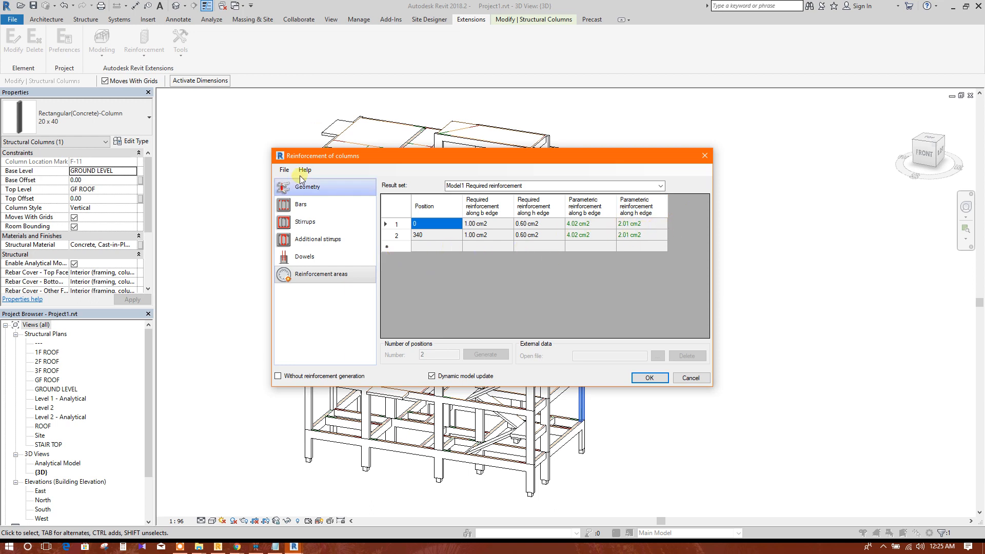
click(649, 377)
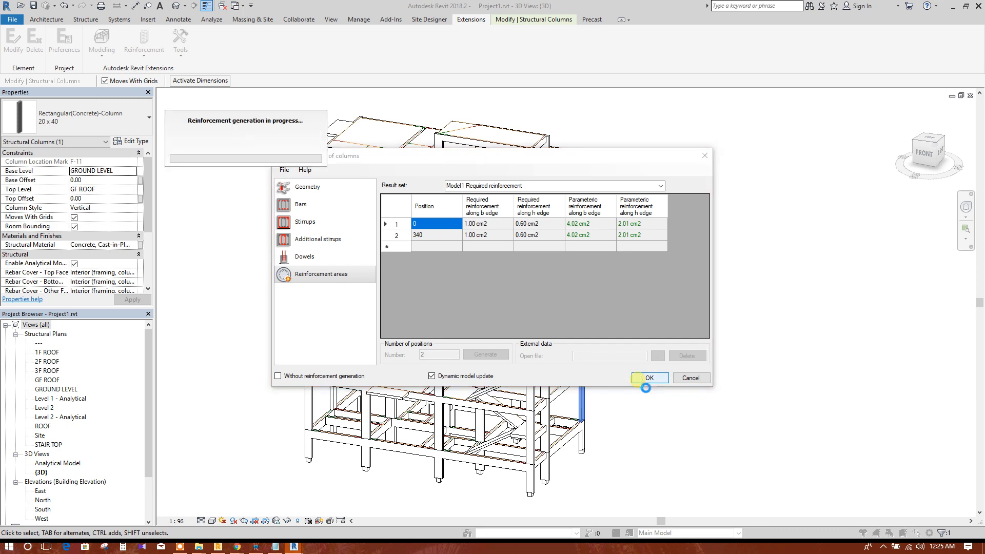
Step: Generate the column reinforcement and return to the 3D model
click(649, 378)
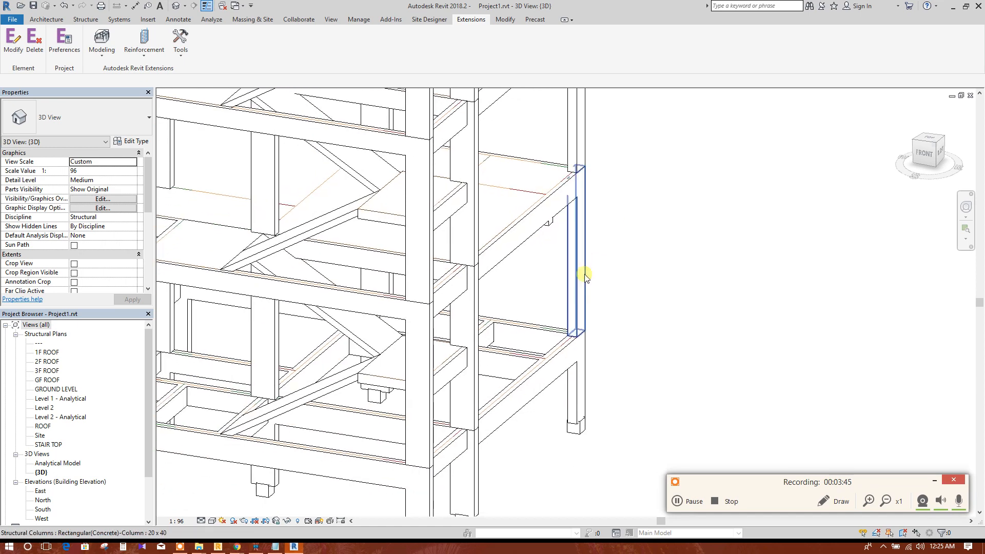
Step: Override the column's graphics by element with 40 percent surface transparency
click(578, 261)
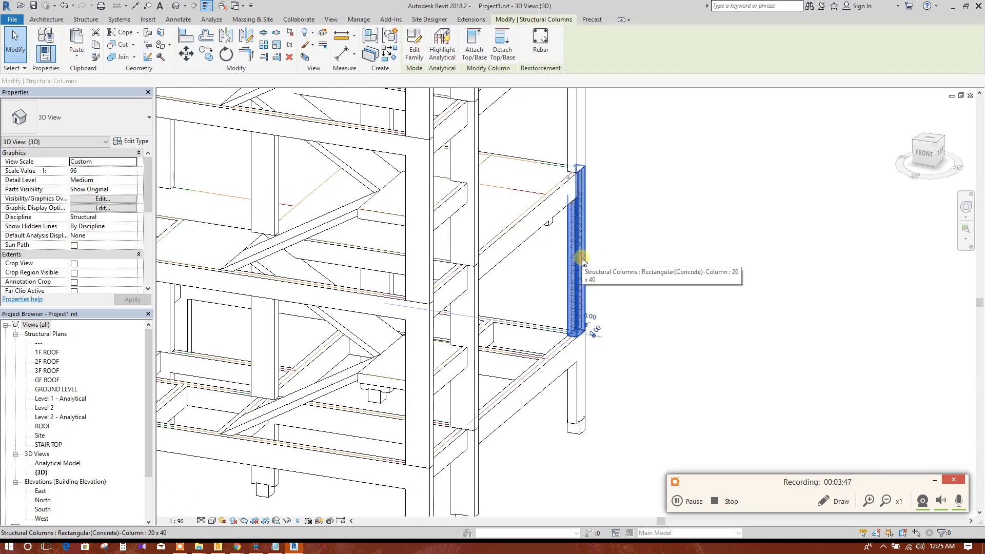
right_click(582, 259)
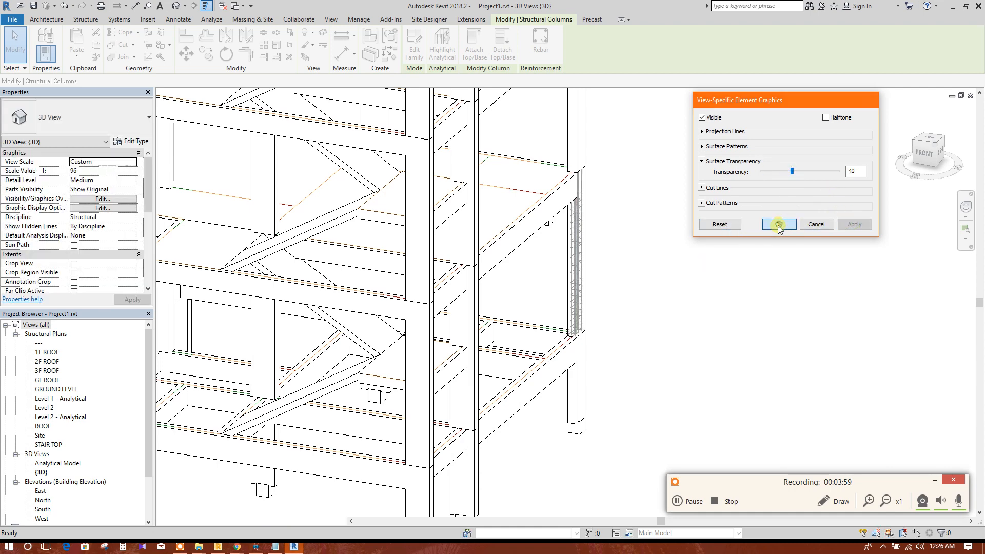
click(779, 224)
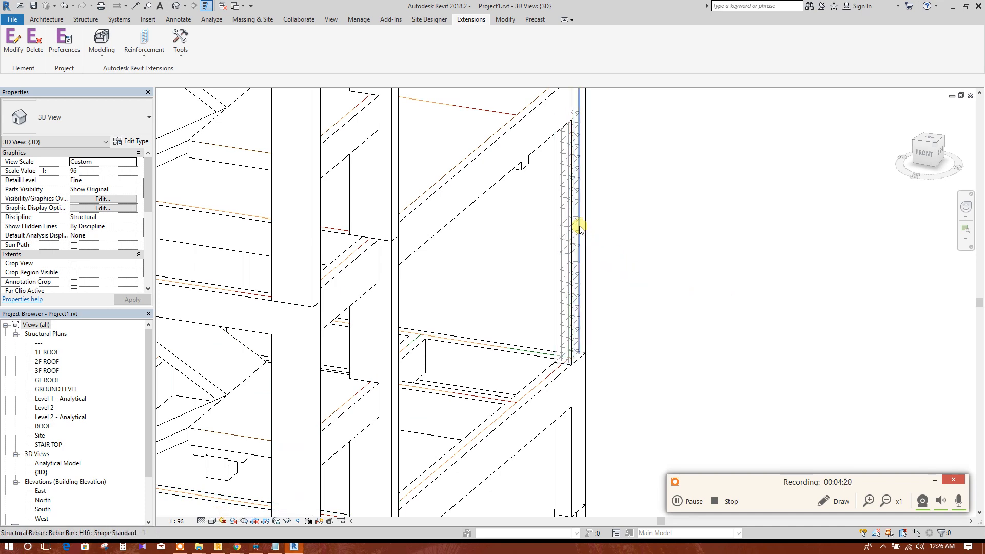
Step: Select all instances of the H16 rebar bars inside the transparent column
right_click(579, 228)
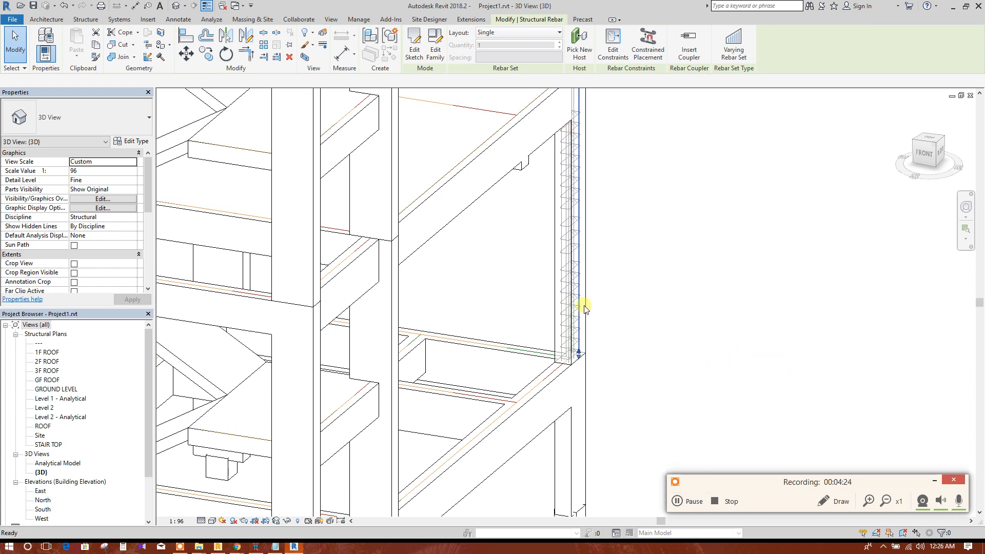
click(572, 199)
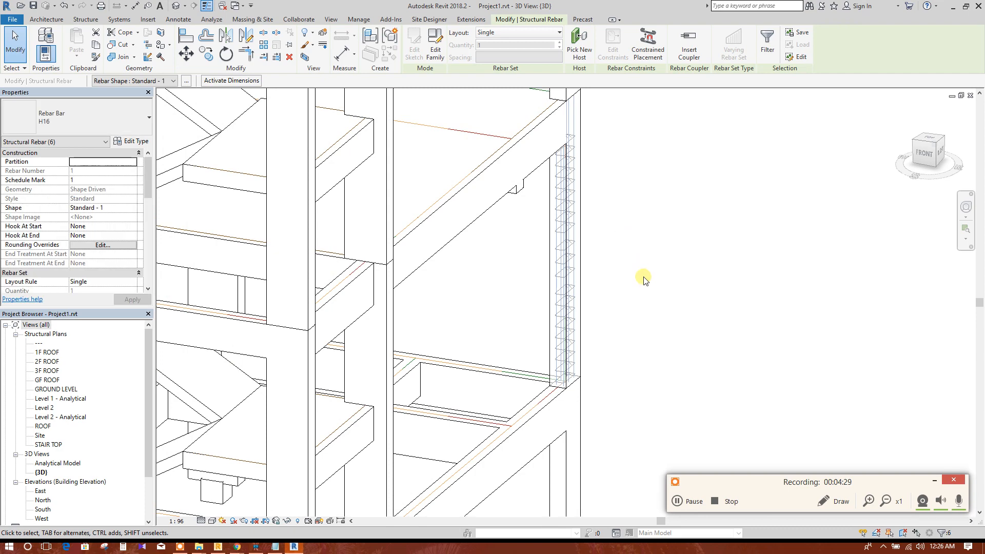
Step: Filter the window selection to Structural Rebar only, leaving the column's 9 rebar items selected
click(524, 130)
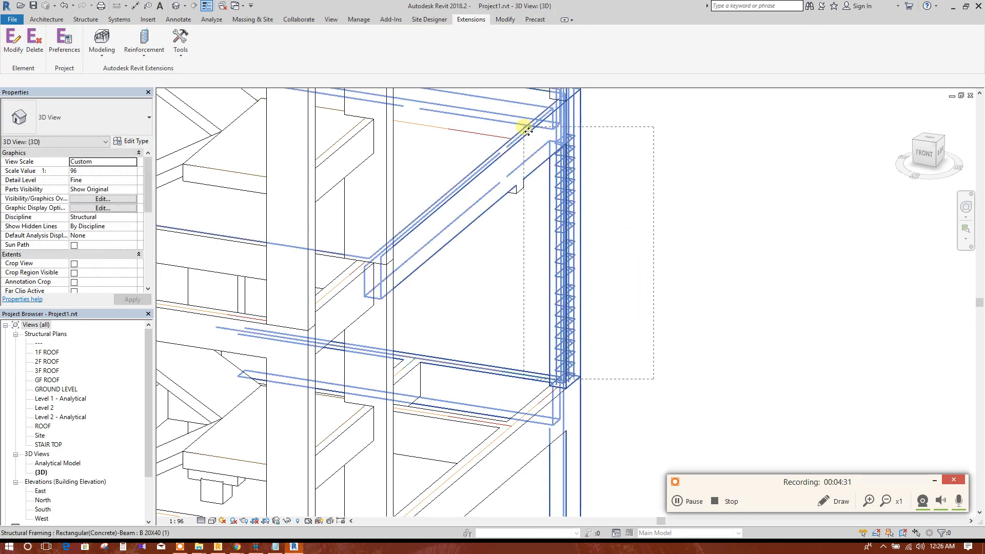
click(413, 44)
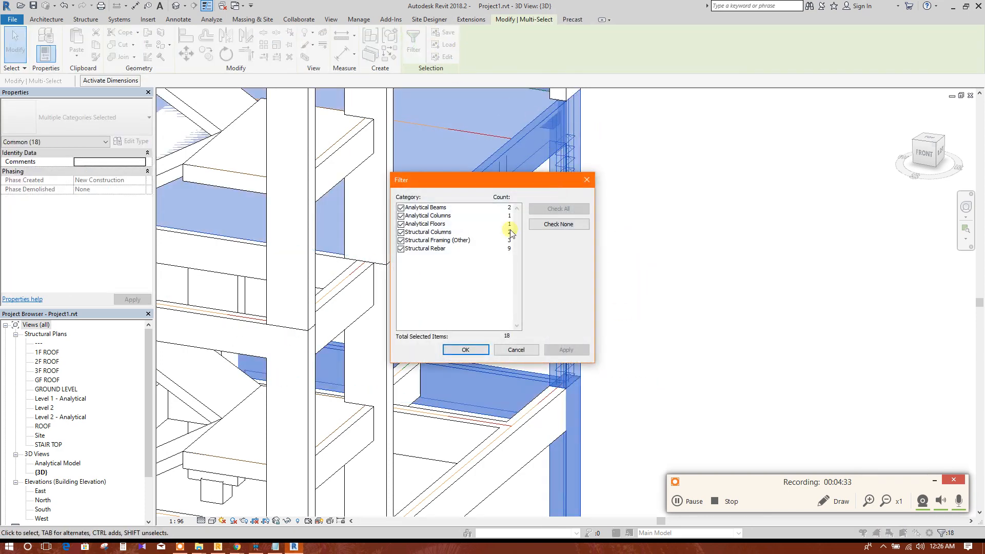
click(401, 207)
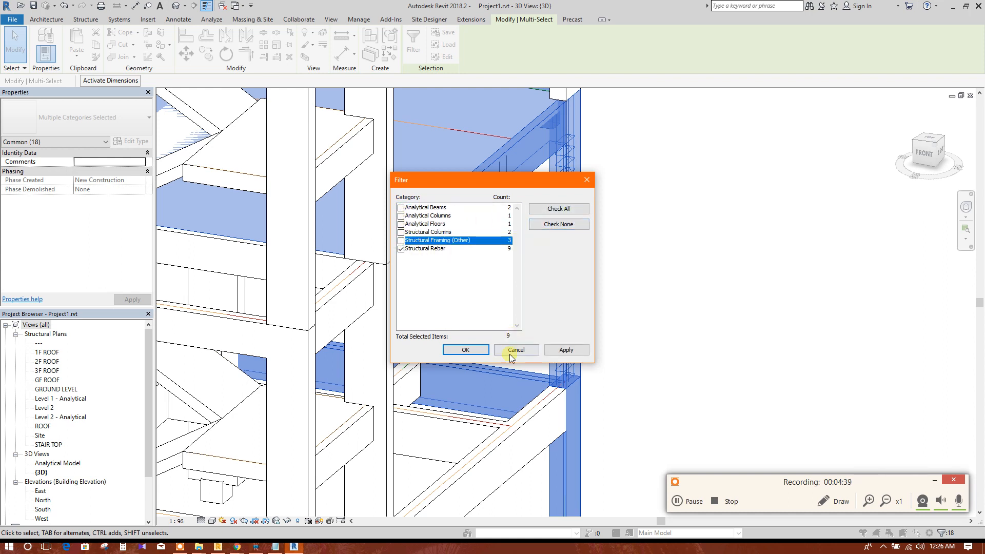
click(516, 349)
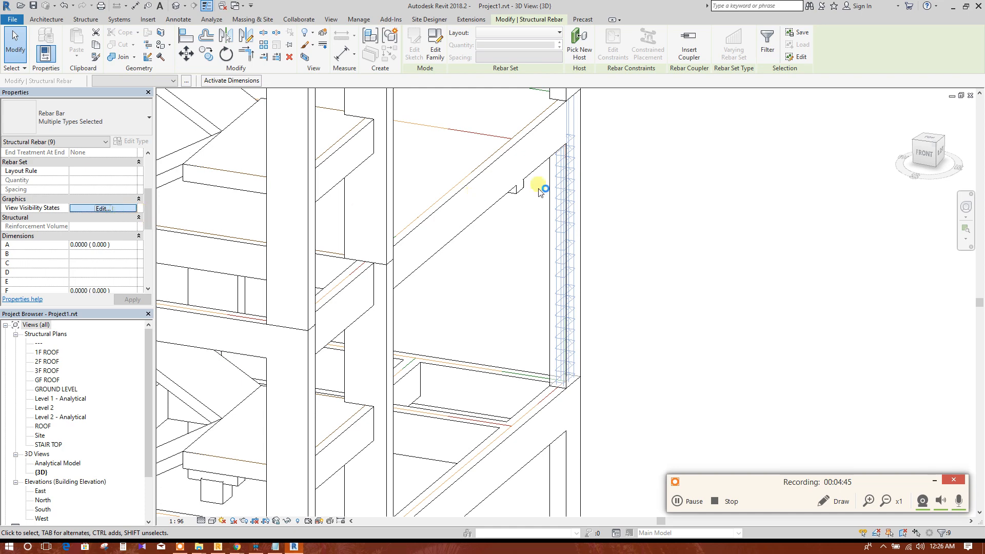
Step: Set the rebar's view visibility states to unobscured and solid in 3D, shown in Realistic style
click(103, 209)
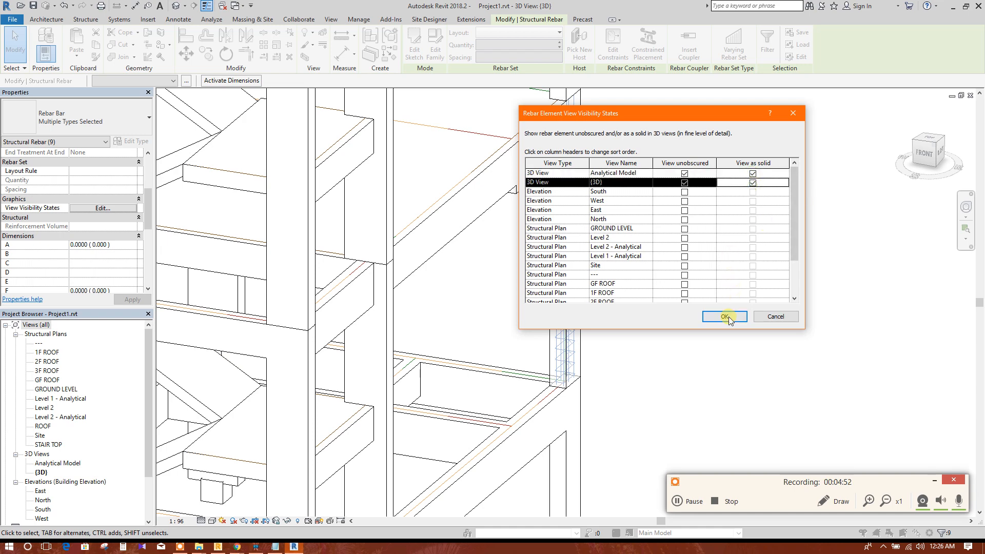
click(724, 316)
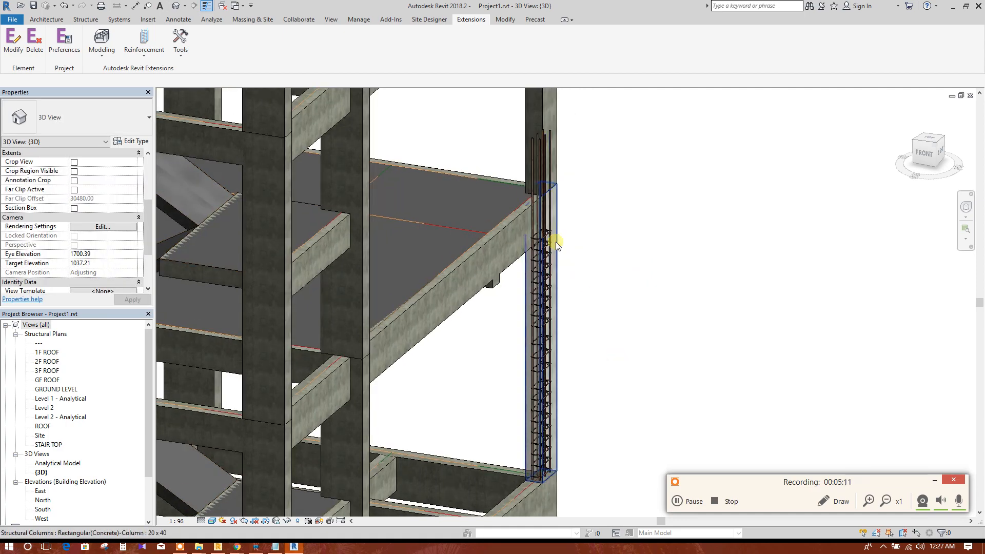
Step: Select the concrete column and reopen Reinforcement of columns from the Extensions tools
click(557, 244)
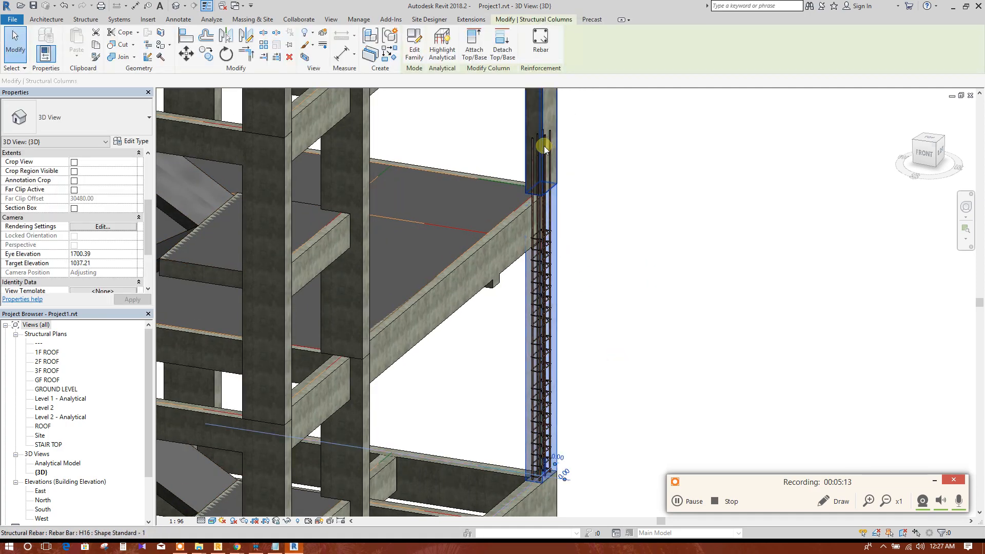
click(543, 146)
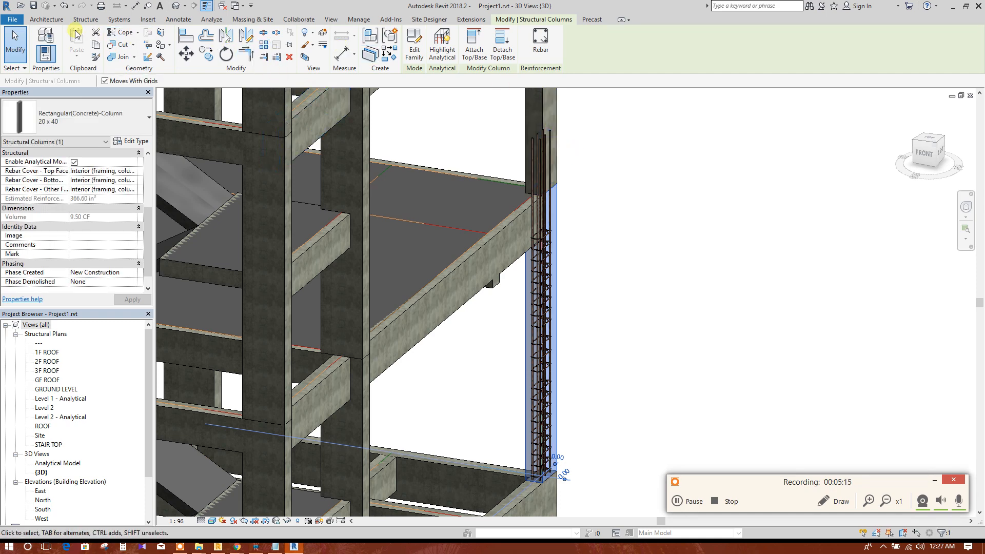
click(472, 19)
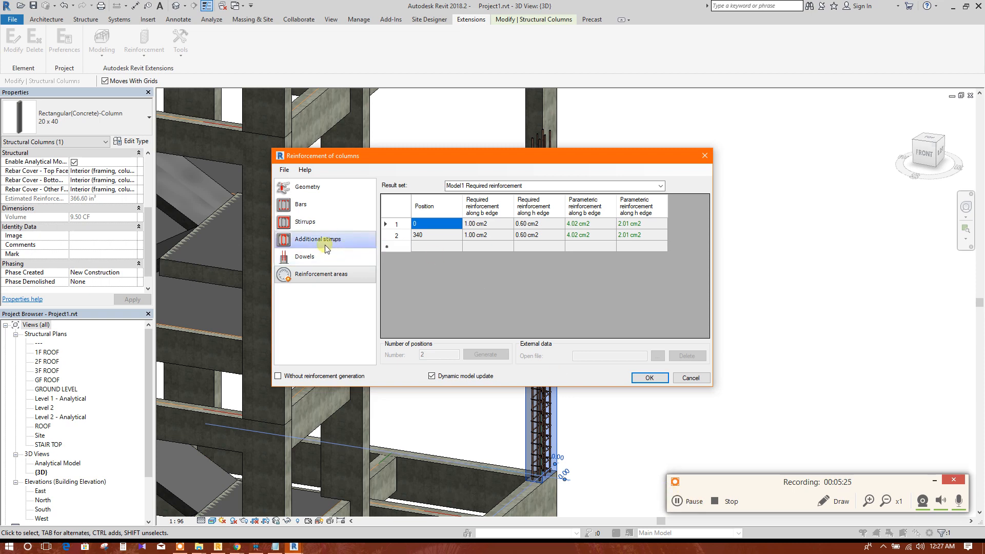
Step: On the Dowels page, keep dowels enabled, pick a different dowel type and set length 20
click(304, 256)
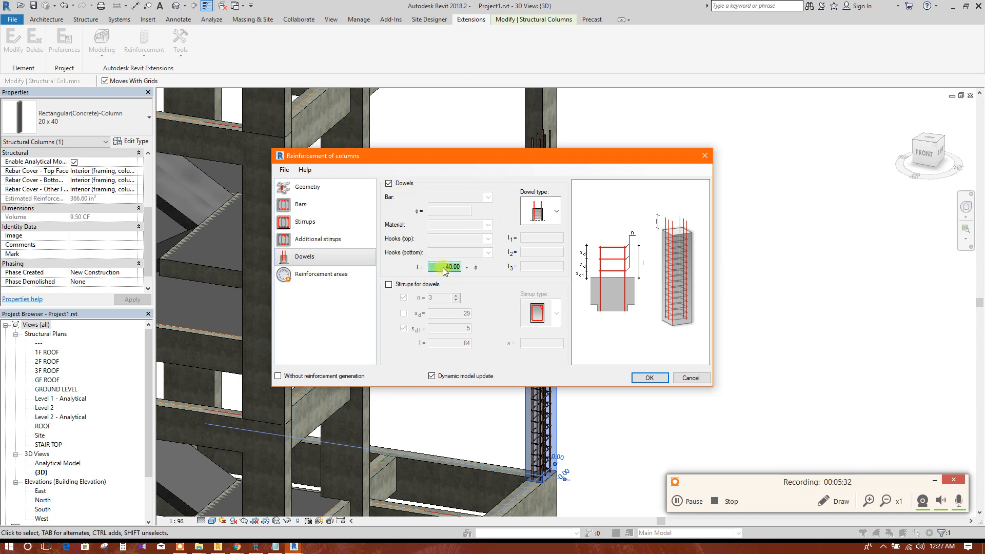
click(388, 183)
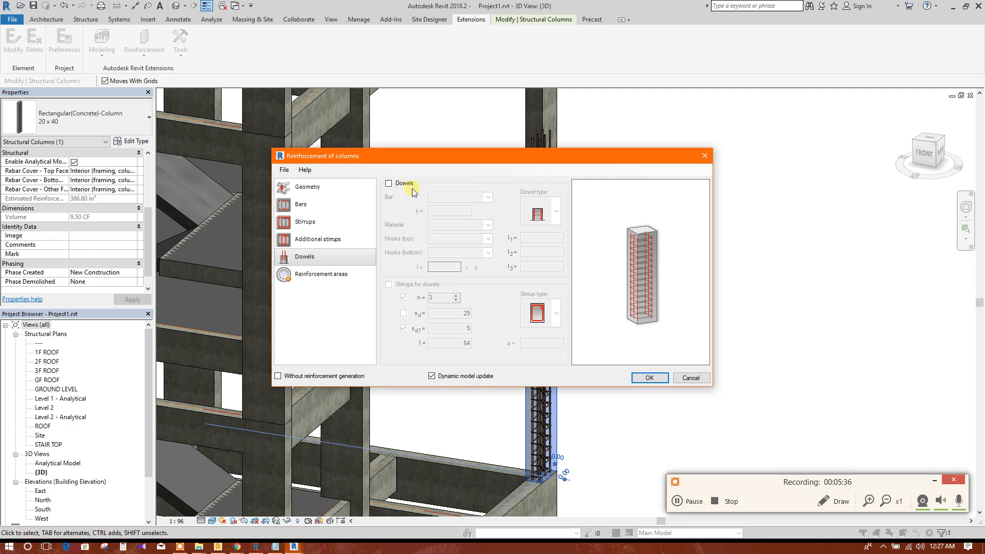
click(388, 183)
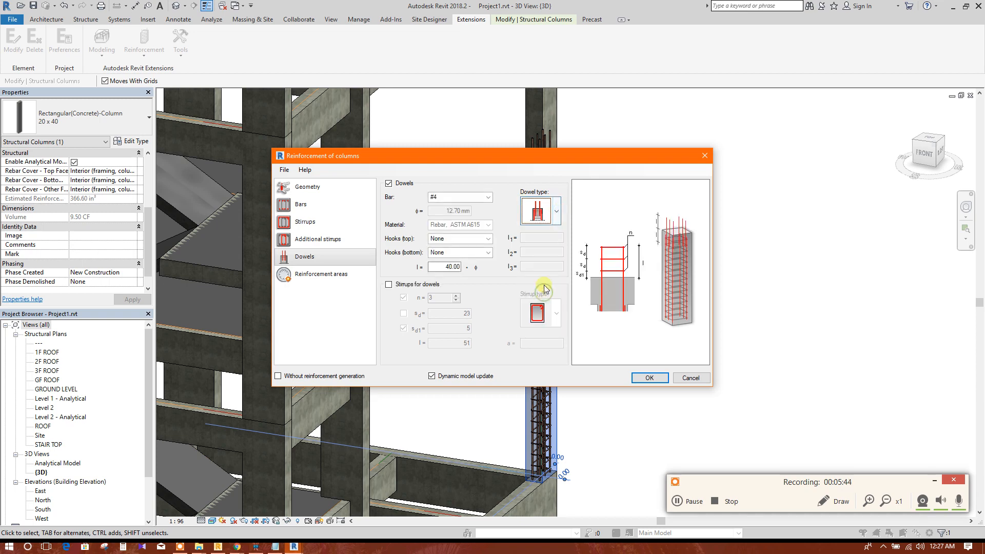
click(556, 211)
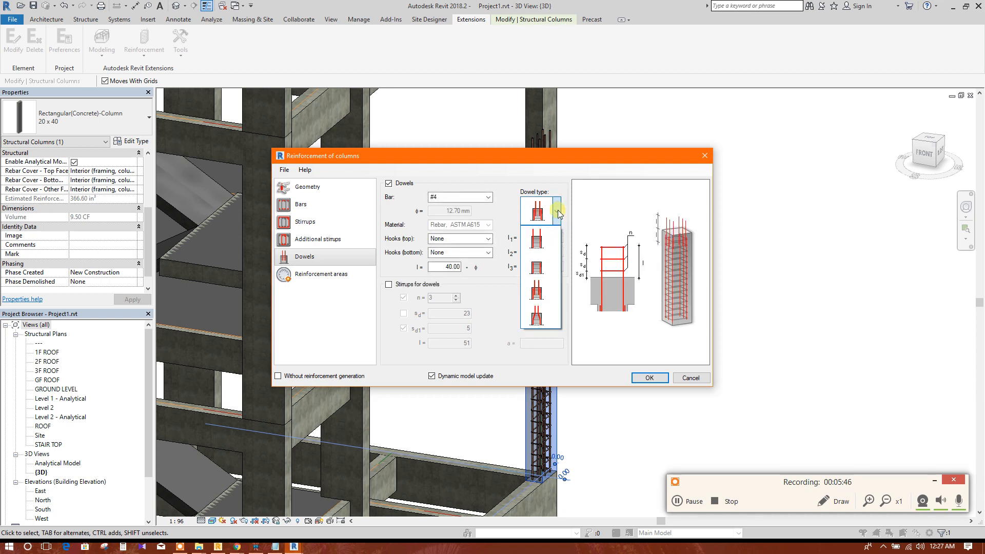
click(538, 210)
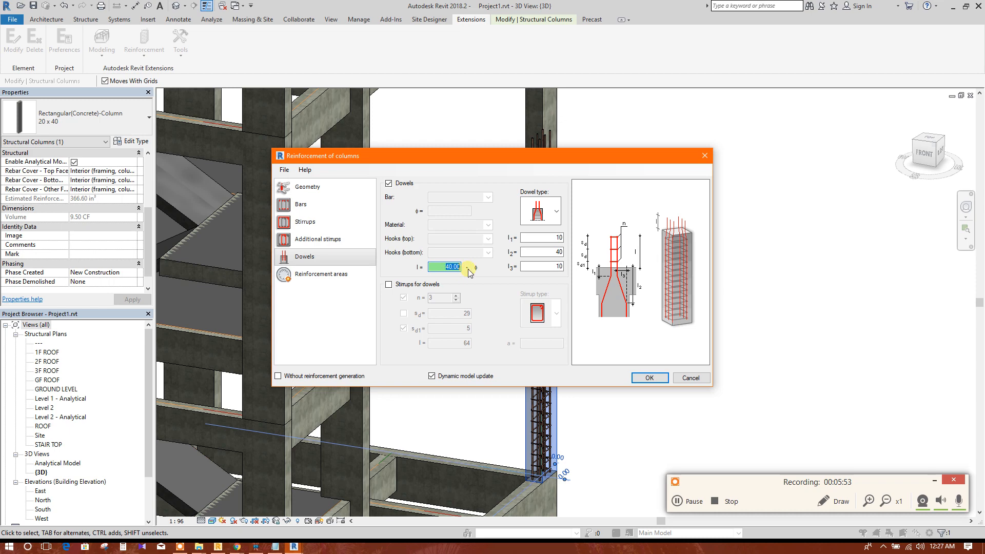
text(20)
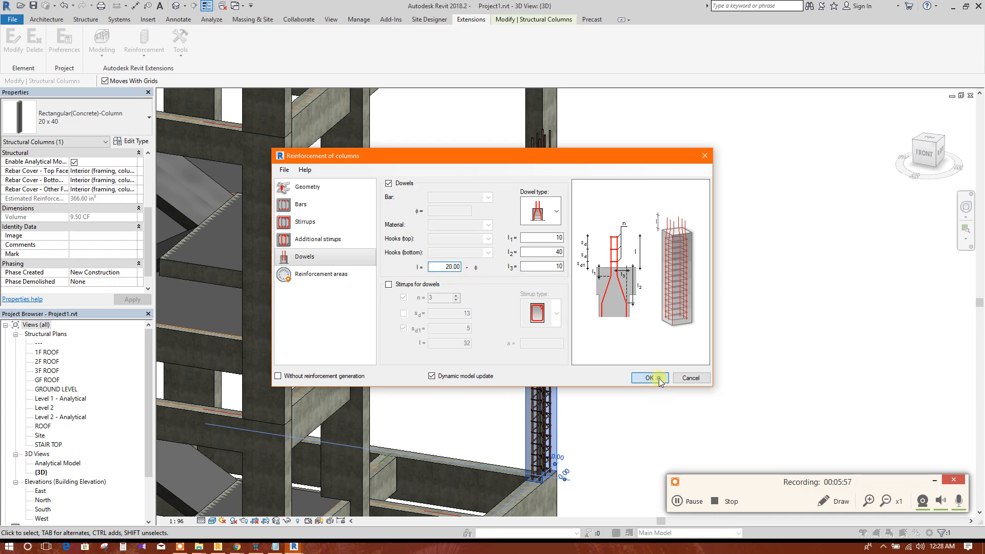
Step: Confirm the settings and generate the column's bars, stirrups and dowels
click(649, 378)
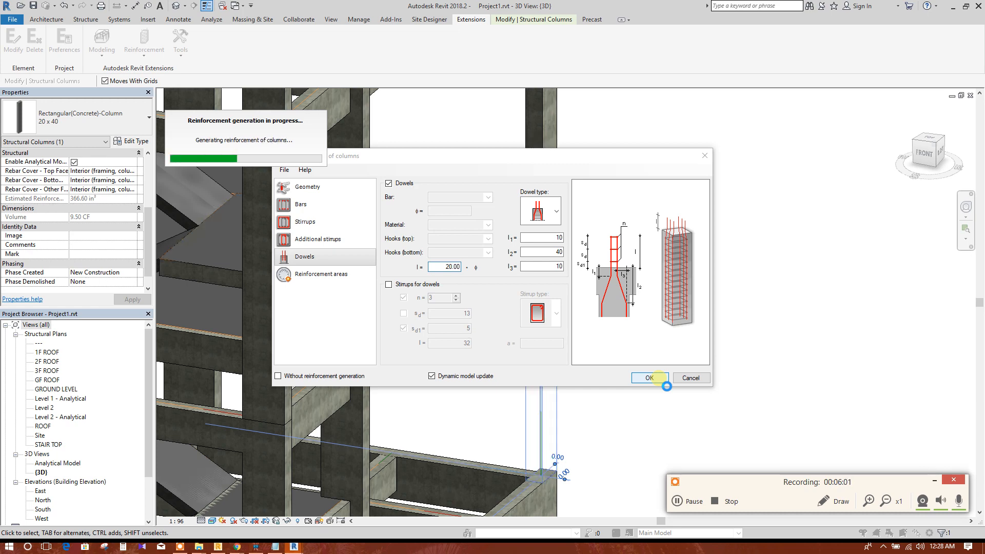
click(649, 378)
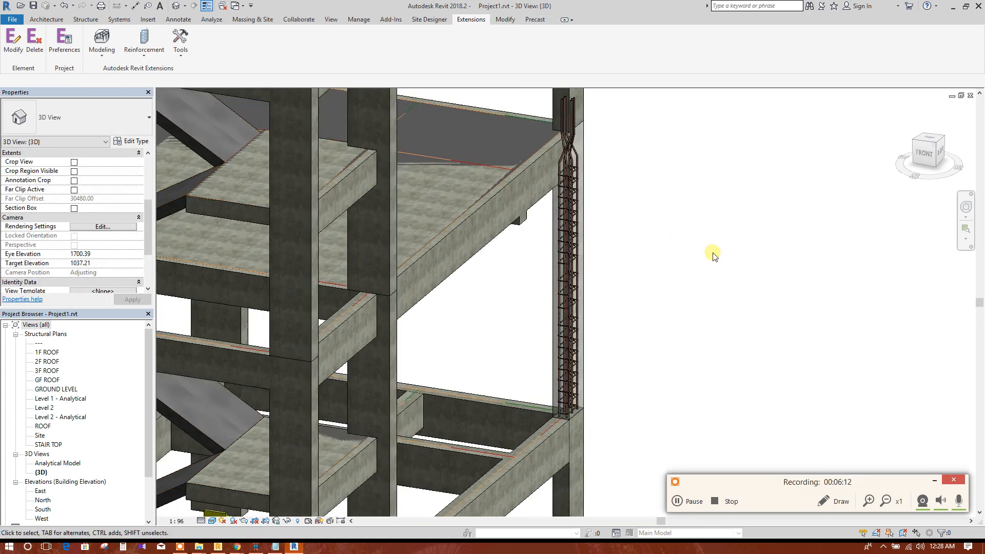
mouse_move(495, 238)
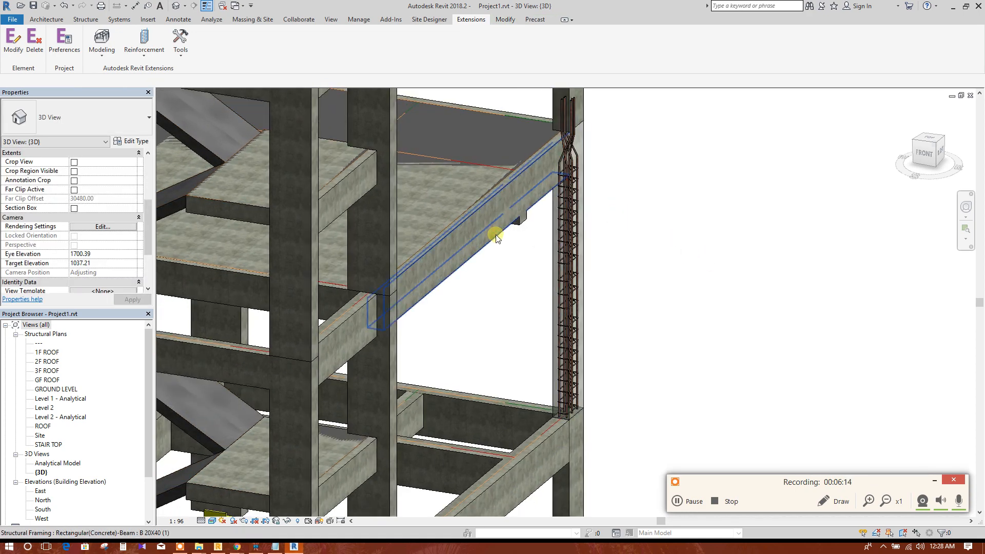
Step: Select the concrete beam beside the column and start beam reinforcement from the Extensions tools
click(493, 238)
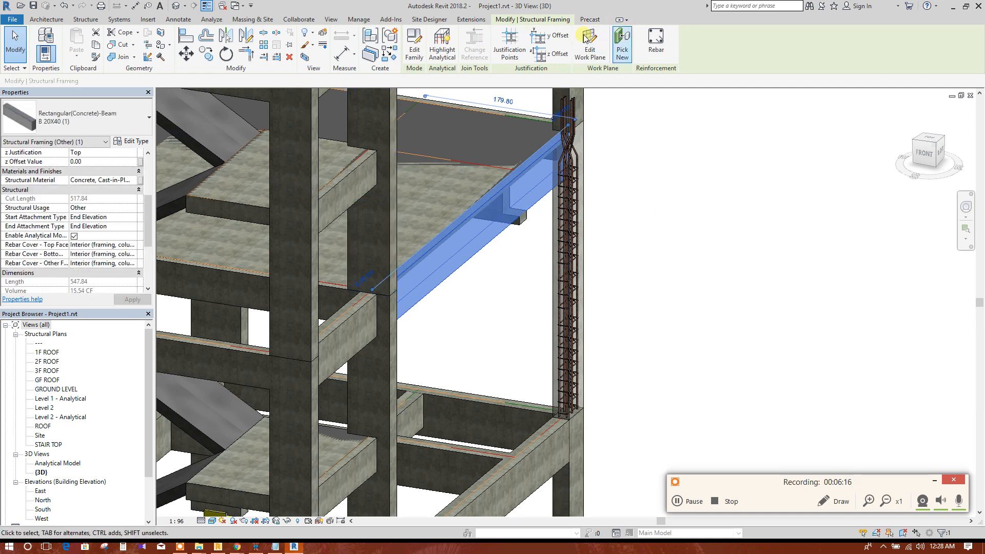
click(144, 43)
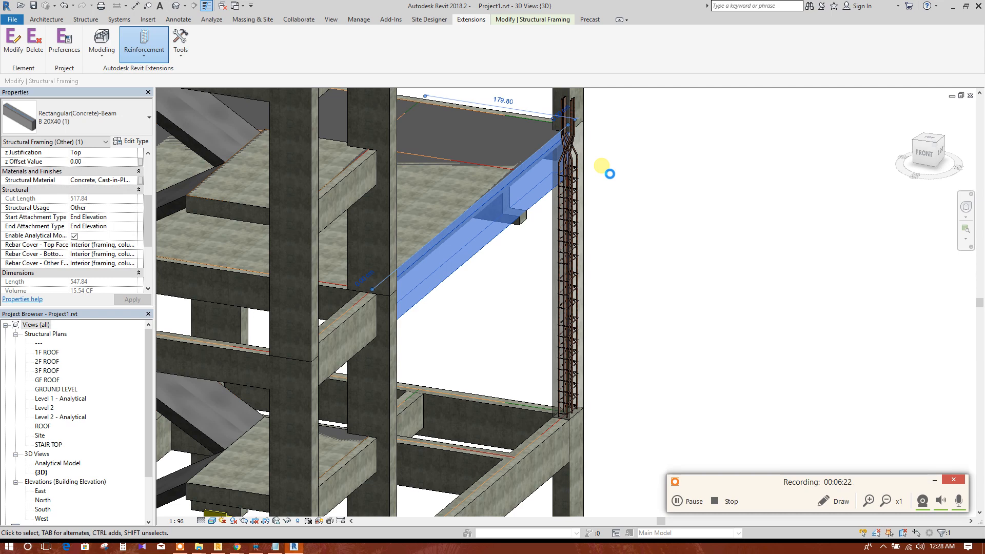
click(143, 39)
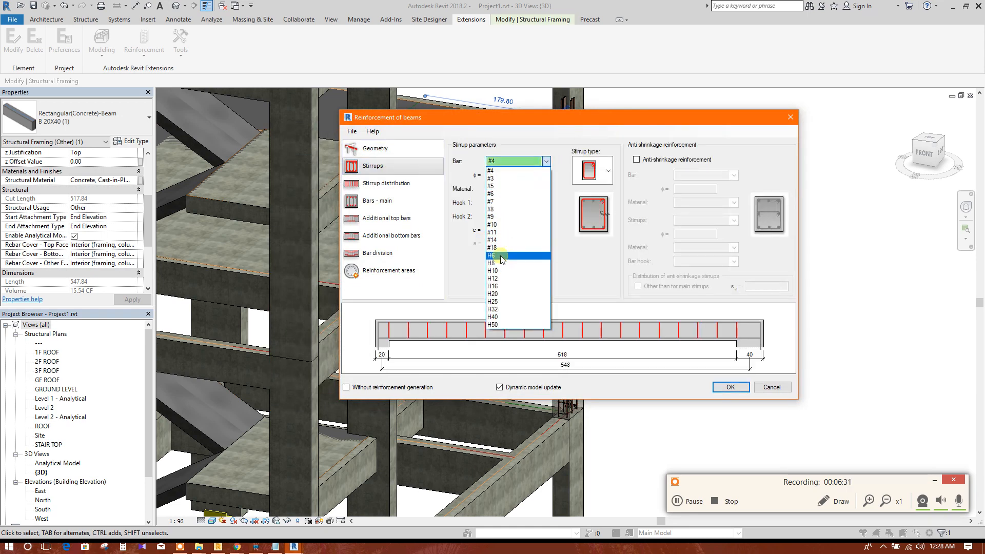
Step: Make the beam stirrups H8 closed rectangular bars and bring up the Stirrup distribution page
click(493, 263)
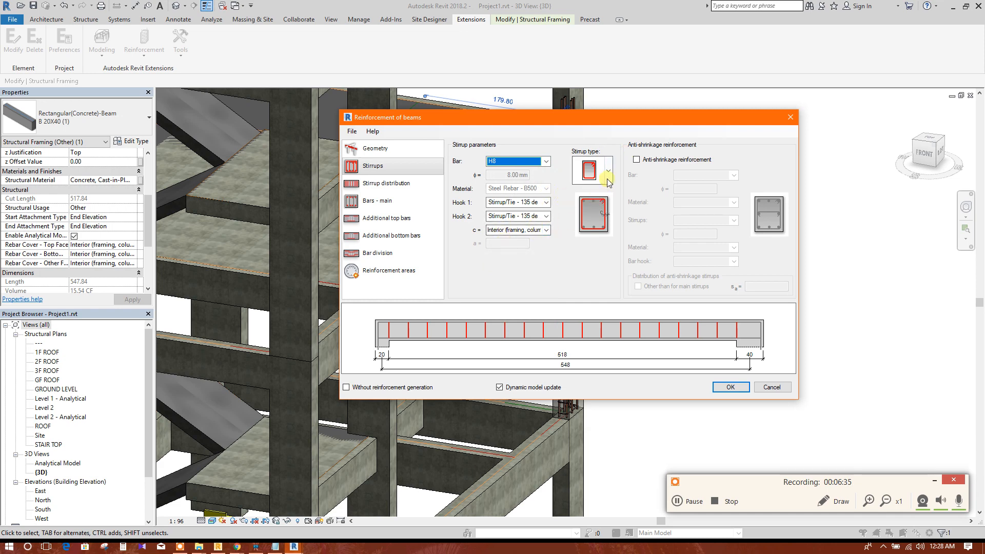
click(607, 171)
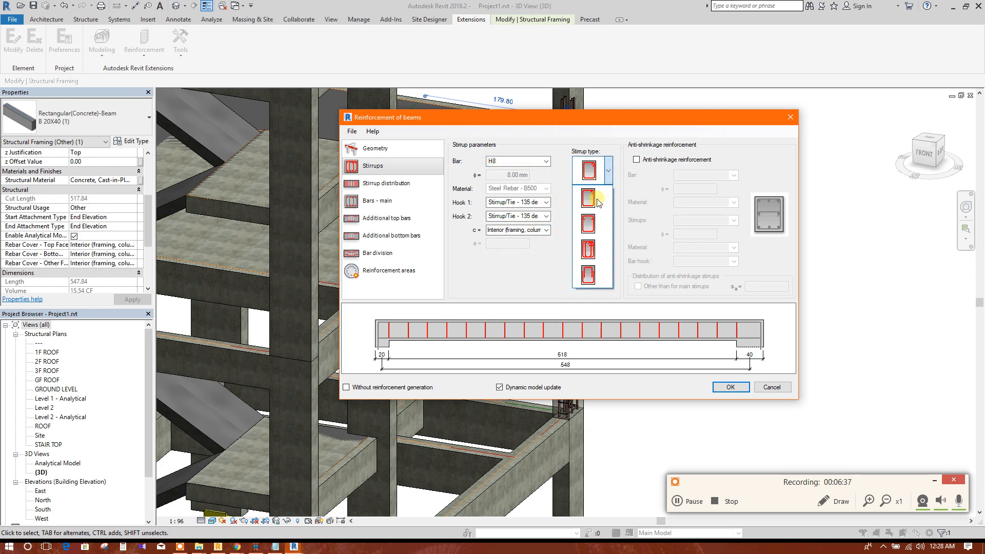
click(386, 183)
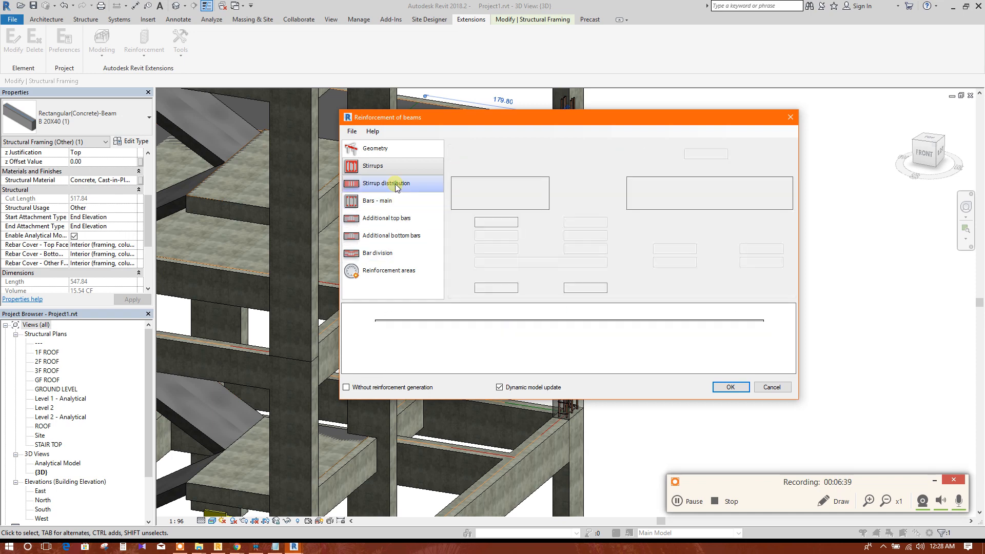
click(386, 182)
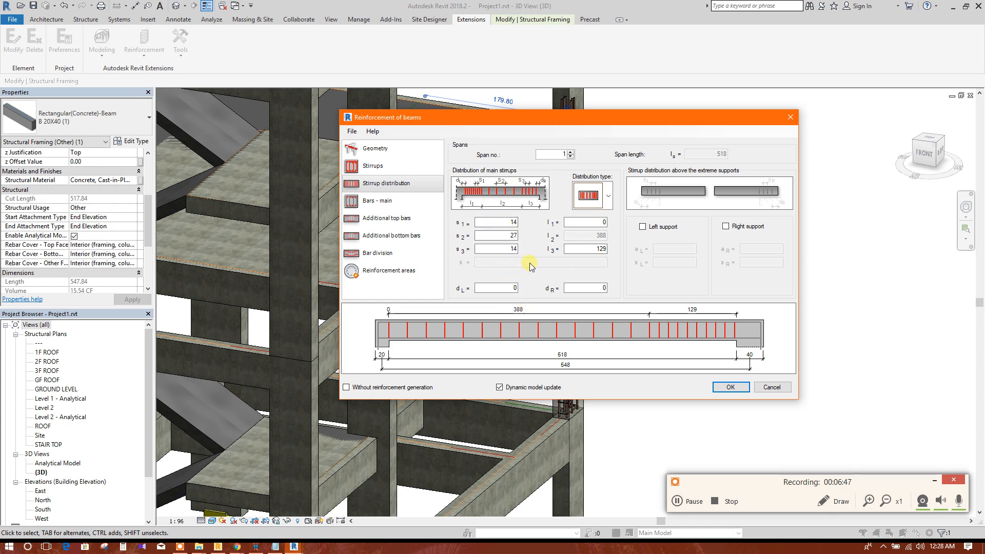
Step: Set beam stirrup spacings s1=13, s2=20, s3=13 with a 130 first zone length
click(496, 221)
text(13)
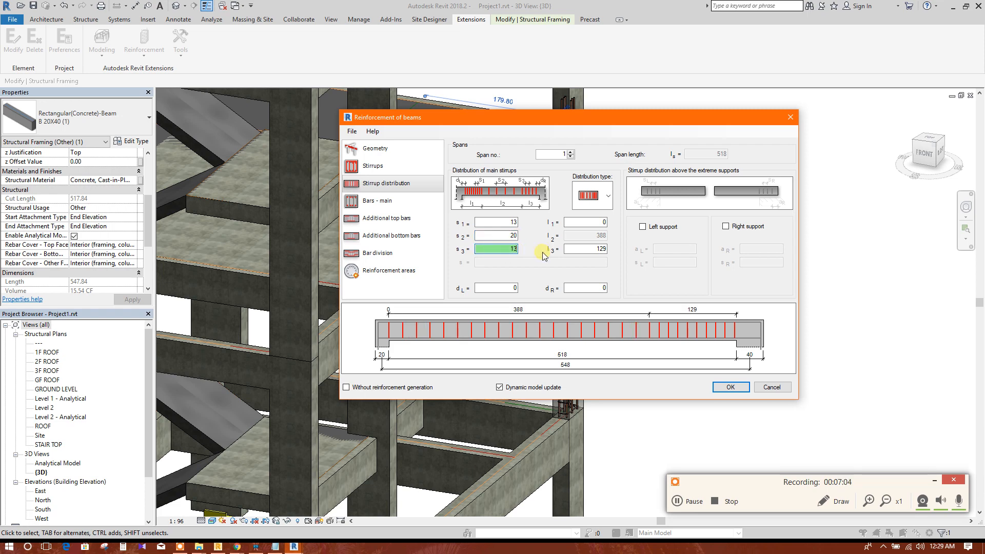
click(585, 222)
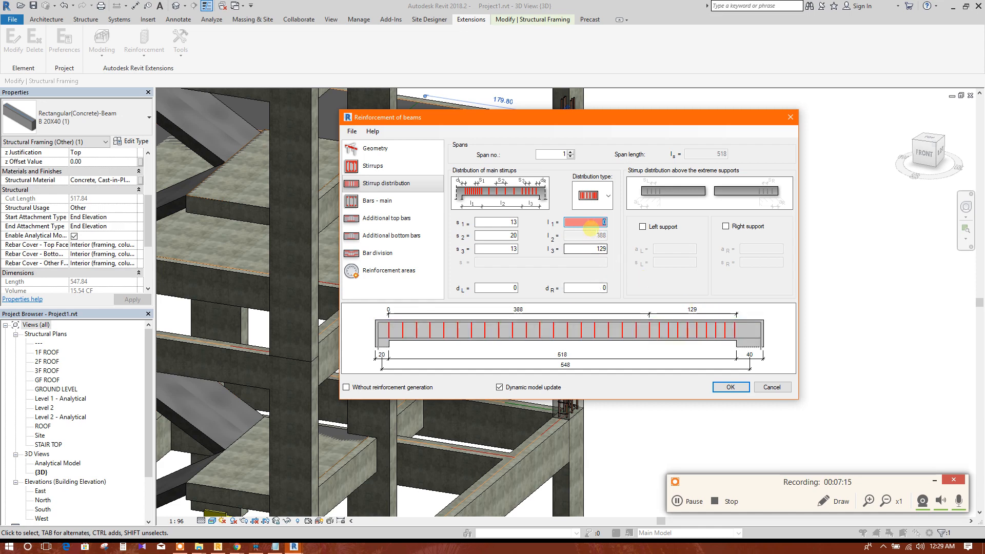
text(130)
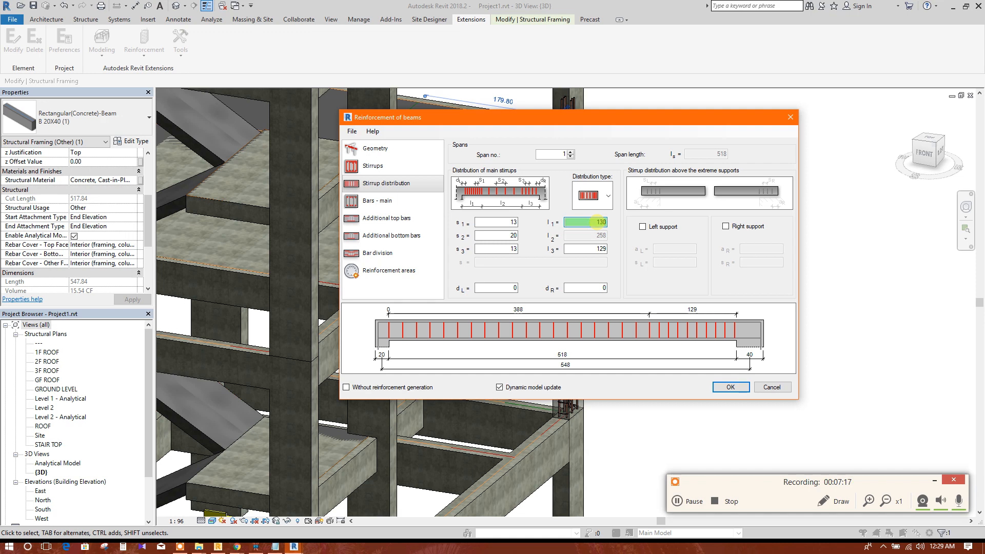
click(585, 249)
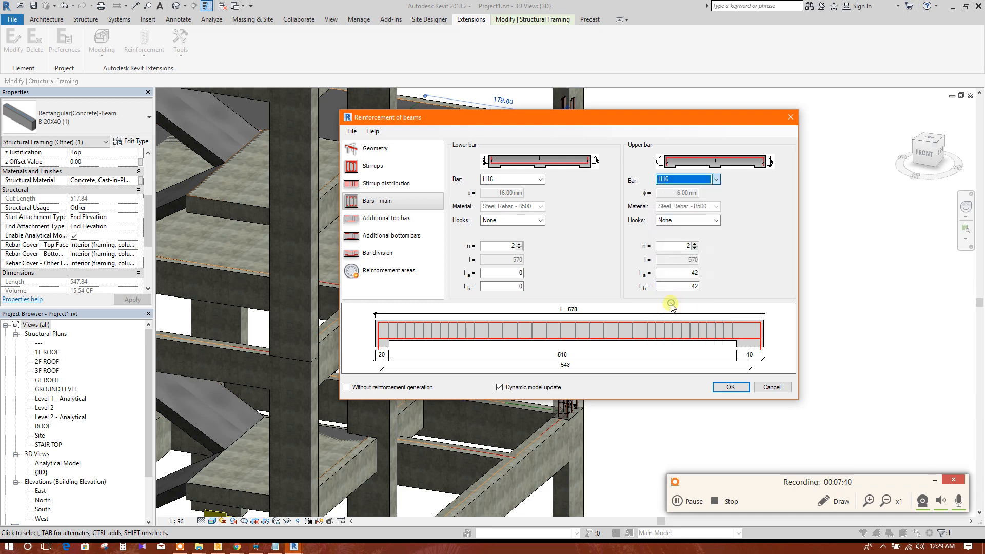
Step: Set lower main bar hooks to None and upper bar hooks to Standard - 90 deg
click(539, 219)
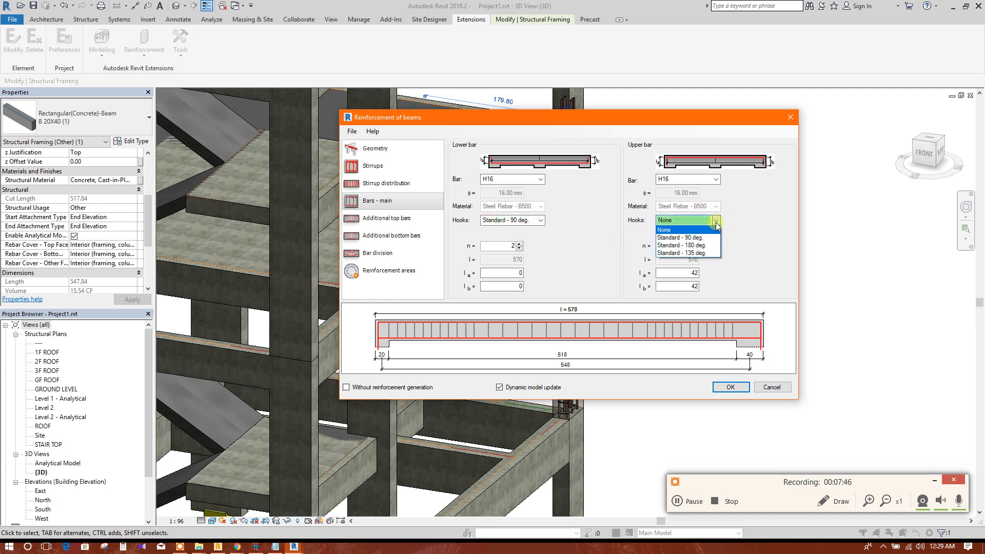
click(663, 230)
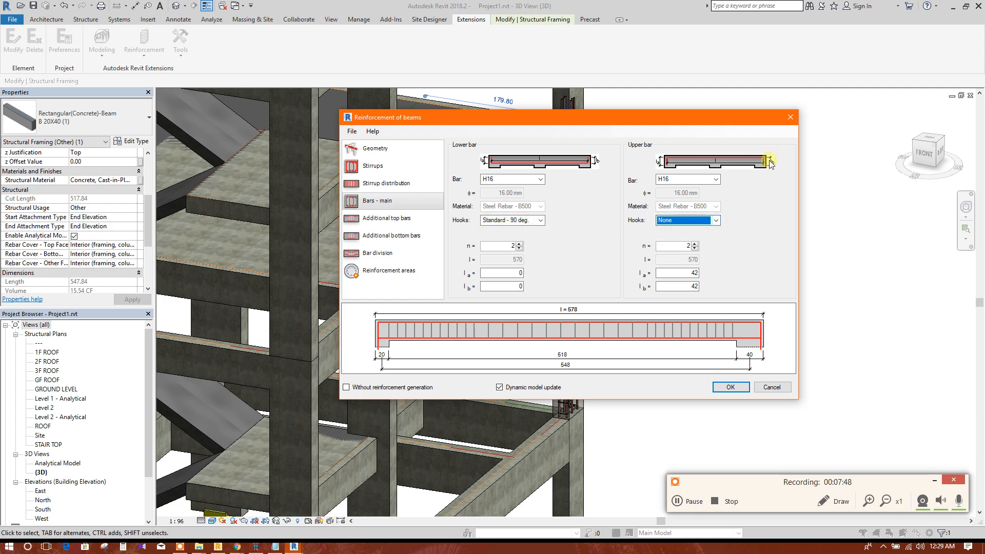
click(538, 220)
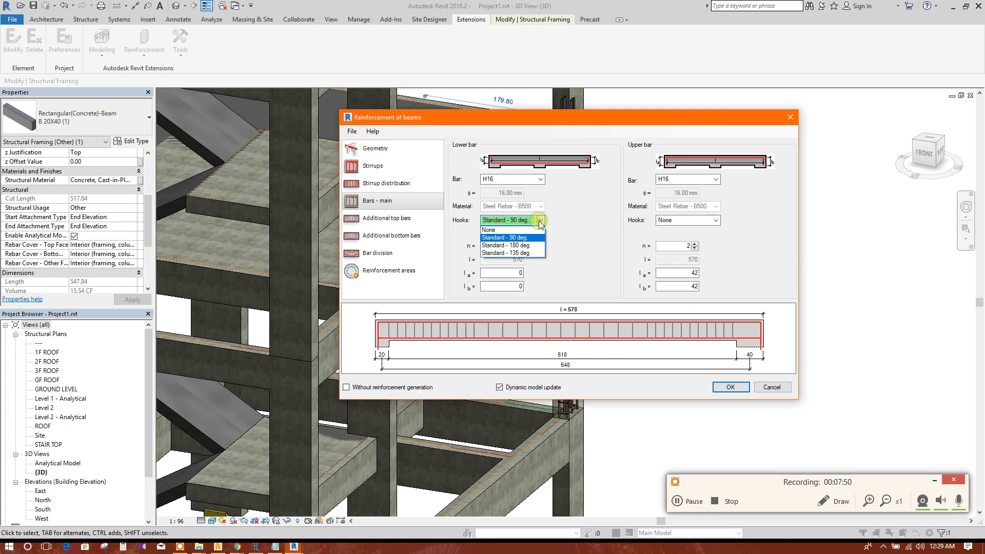
click(717, 219)
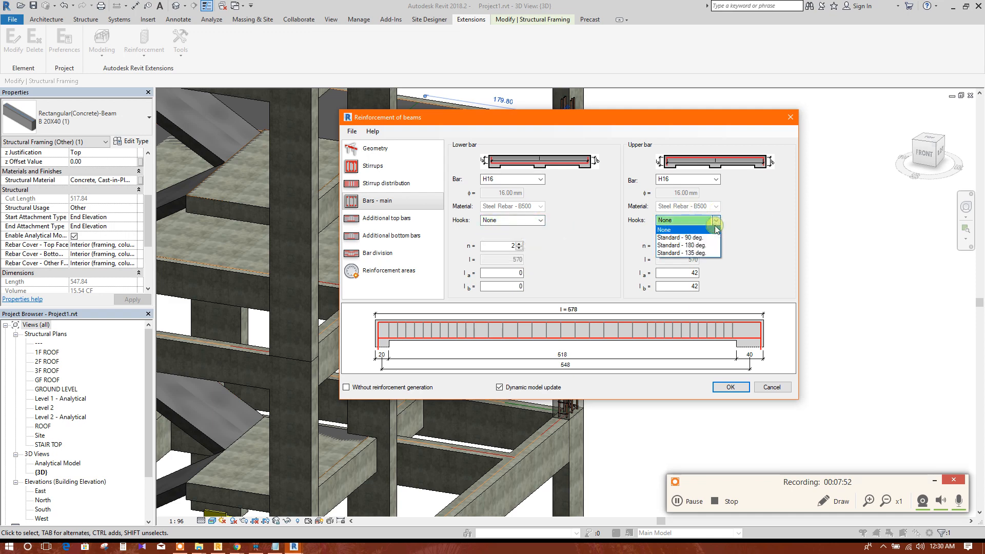
click(682, 237)
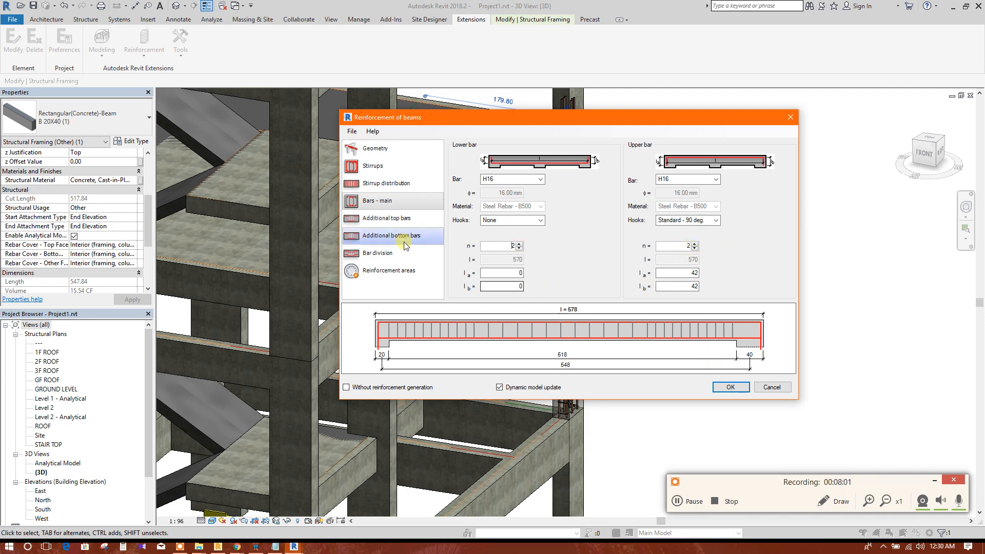
click(386, 218)
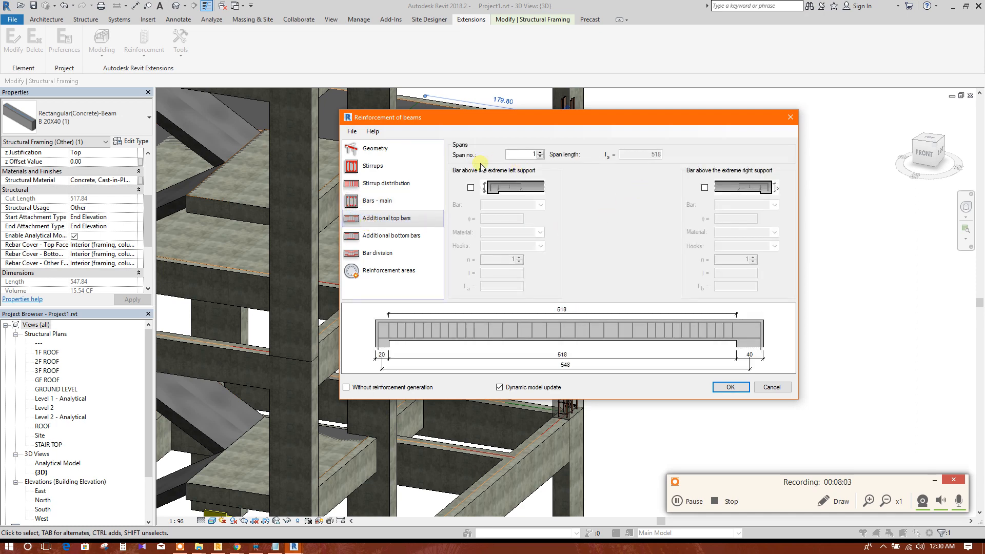
Step: Leave extra top bars over the left support off, review reinforcement areas and generate the beam rebar
click(470, 187)
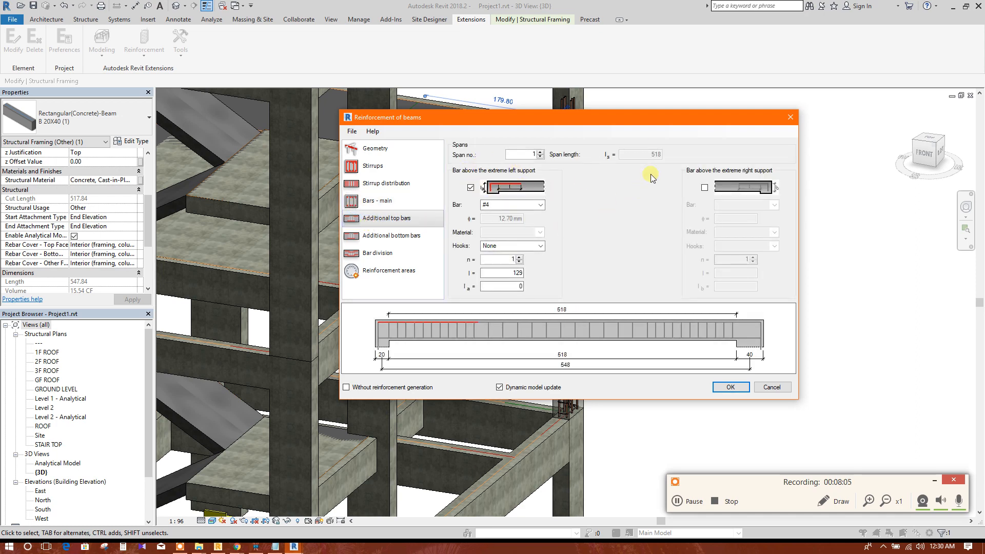
click(470, 188)
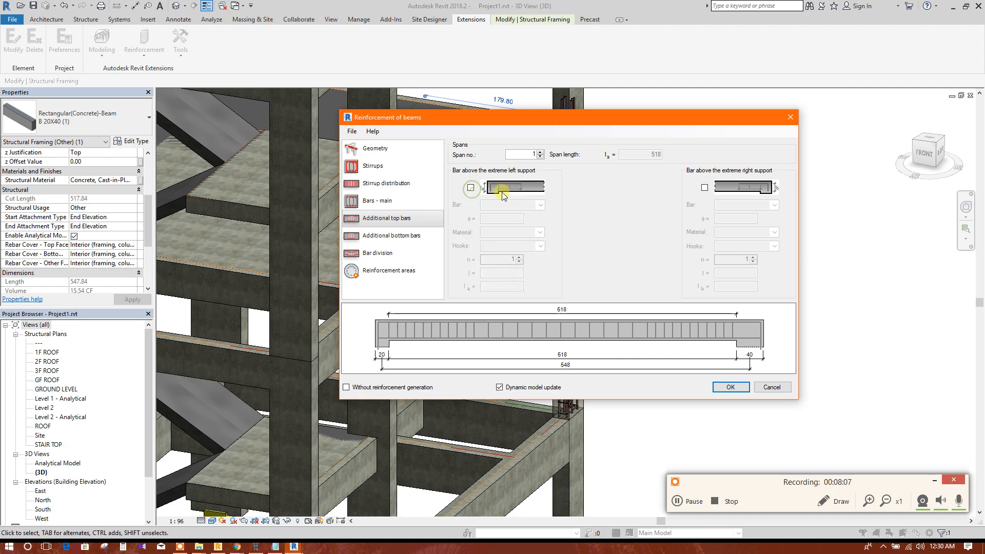
click(388, 271)
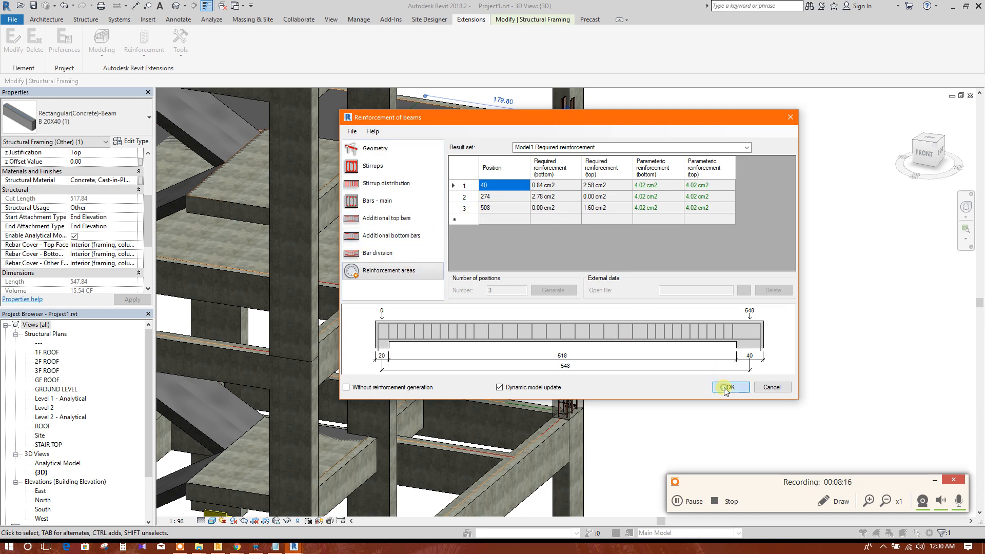
click(731, 387)
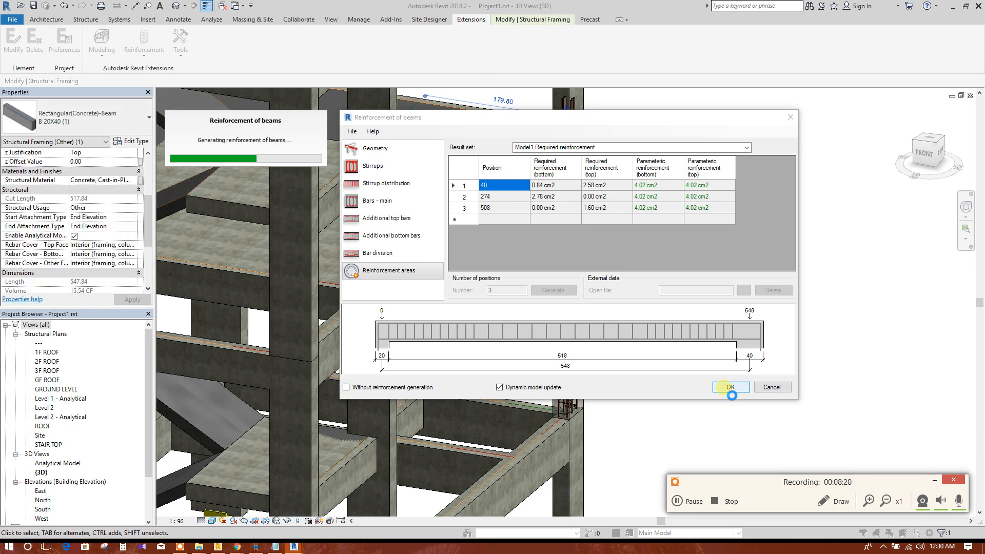
click(731, 387)
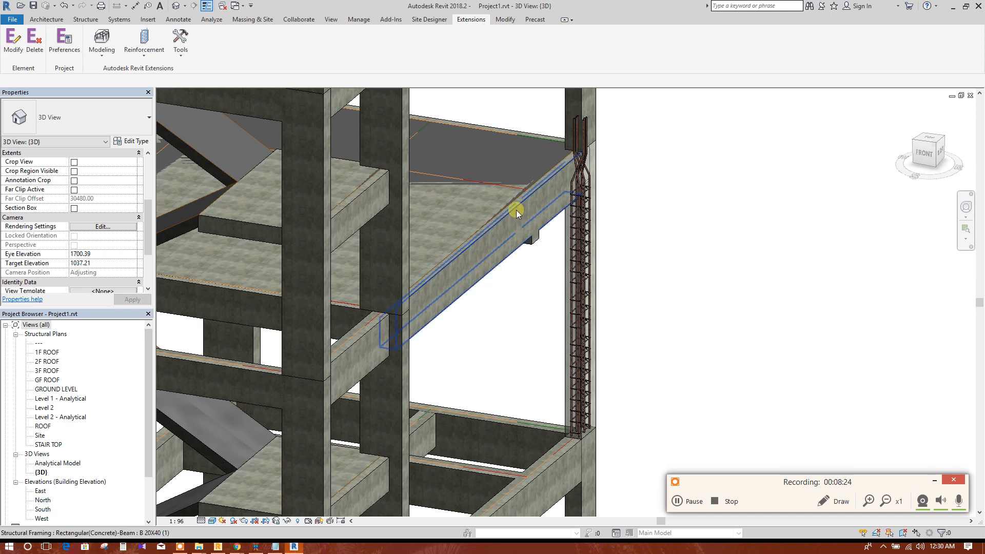
Step: Select the reinforced beam and window-select the surrounding structure for 40 elements
click(515, 213)
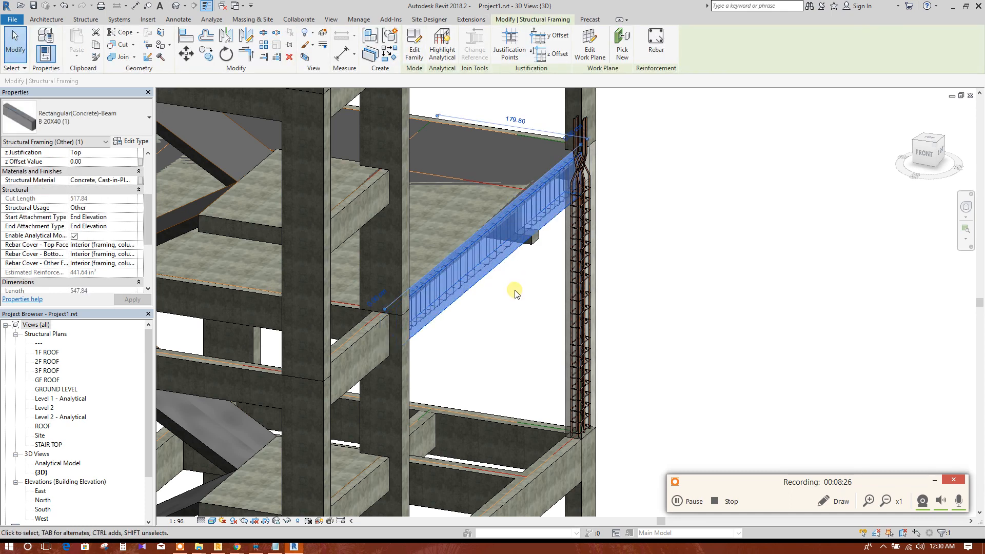
right_click(515, 294)
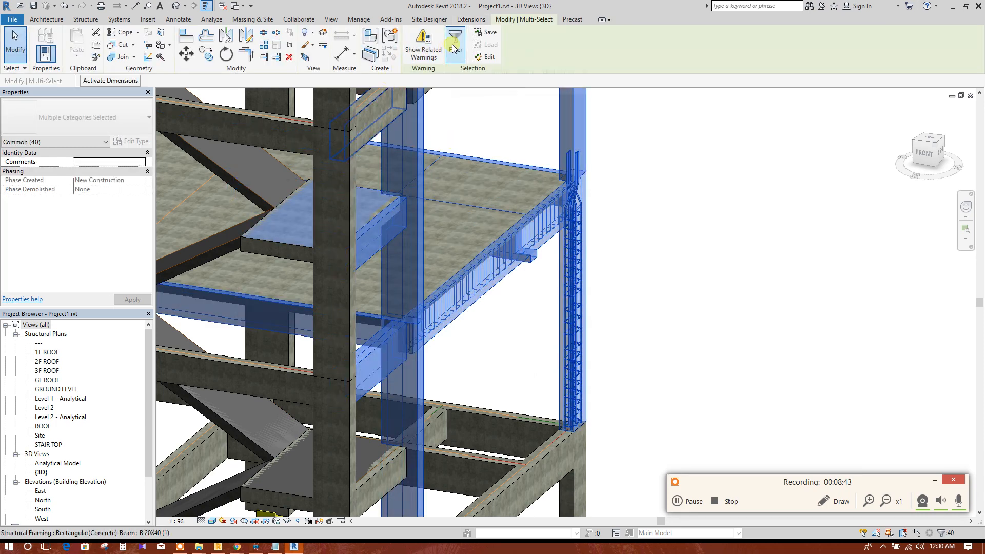
Step: Filter the selection to only the 16 Structural Rebar elements via Check None then Structural Rebar
click(453, 40)
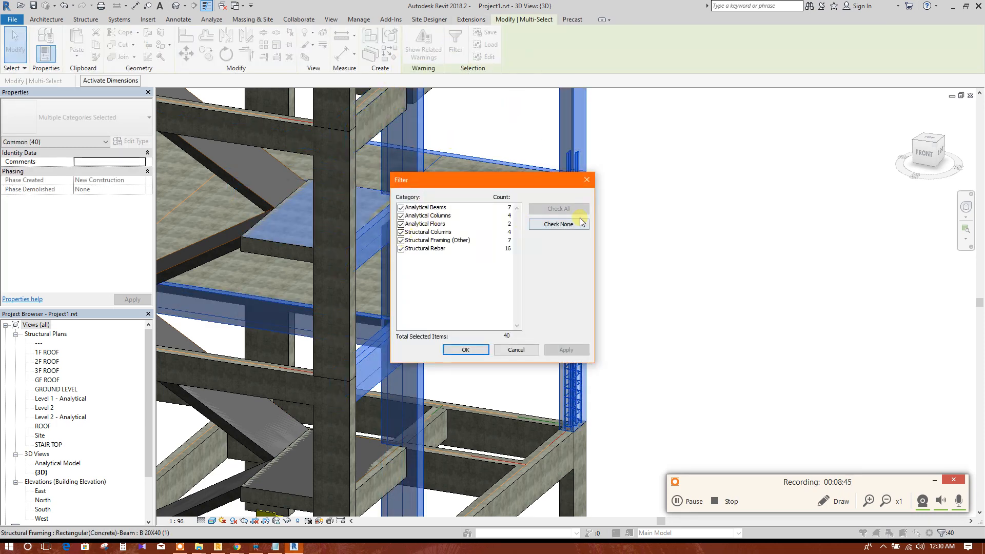
click(559, 224)
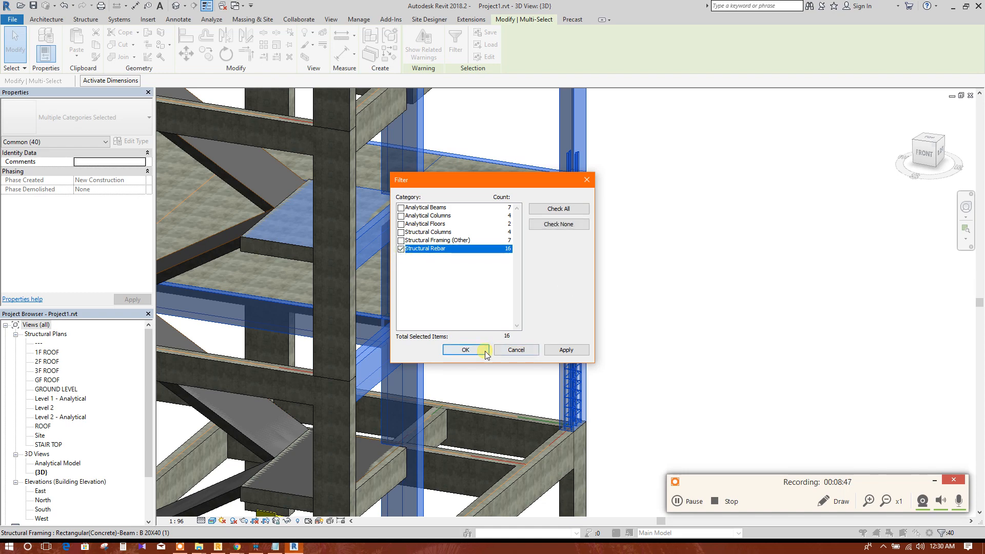
click(466, 350)
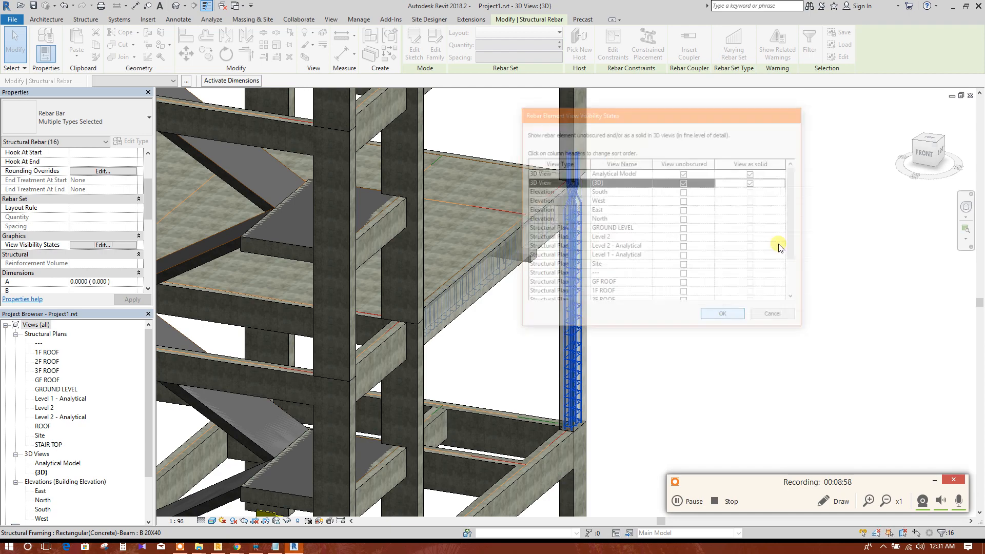
Step: Confirm View unobscured and View as solid for the {3D} view so rebar shows through the concrete
click(722, 313)
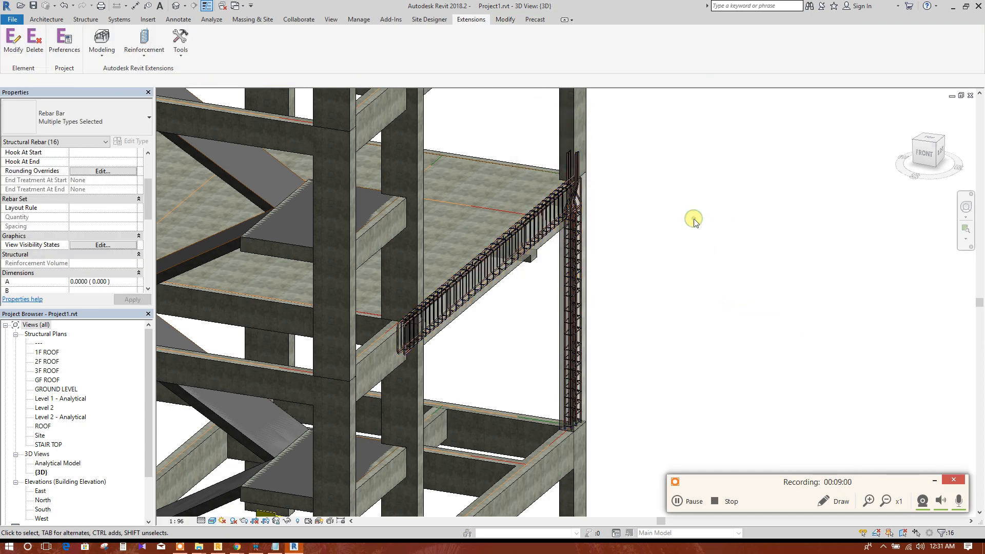